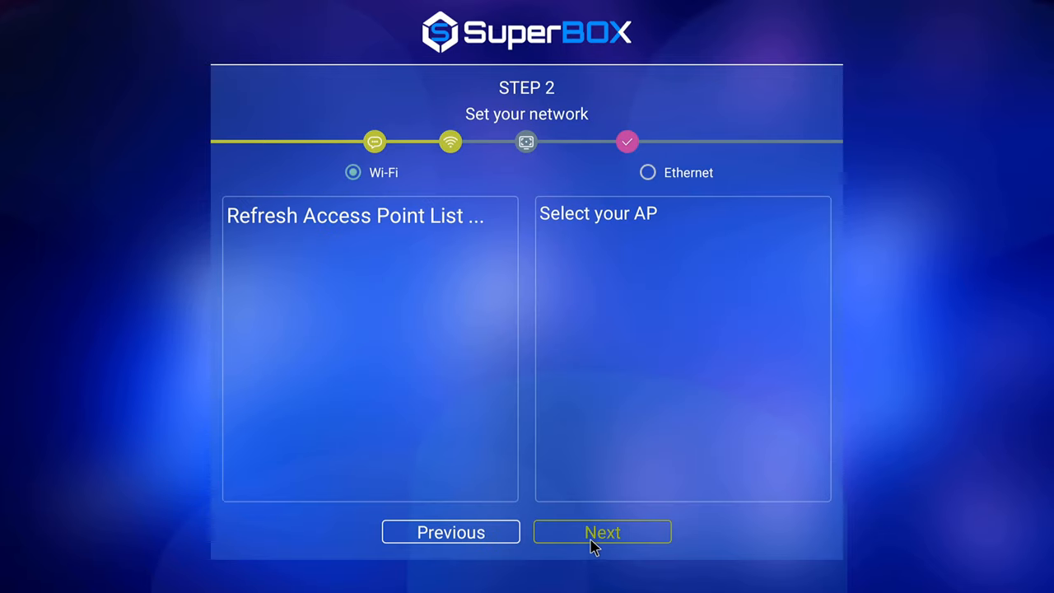
Step: Skip past the Wi-Fi 'Set your network' step to reach the home screen
{"action": "left_click", "coordinate": [602, 531]}
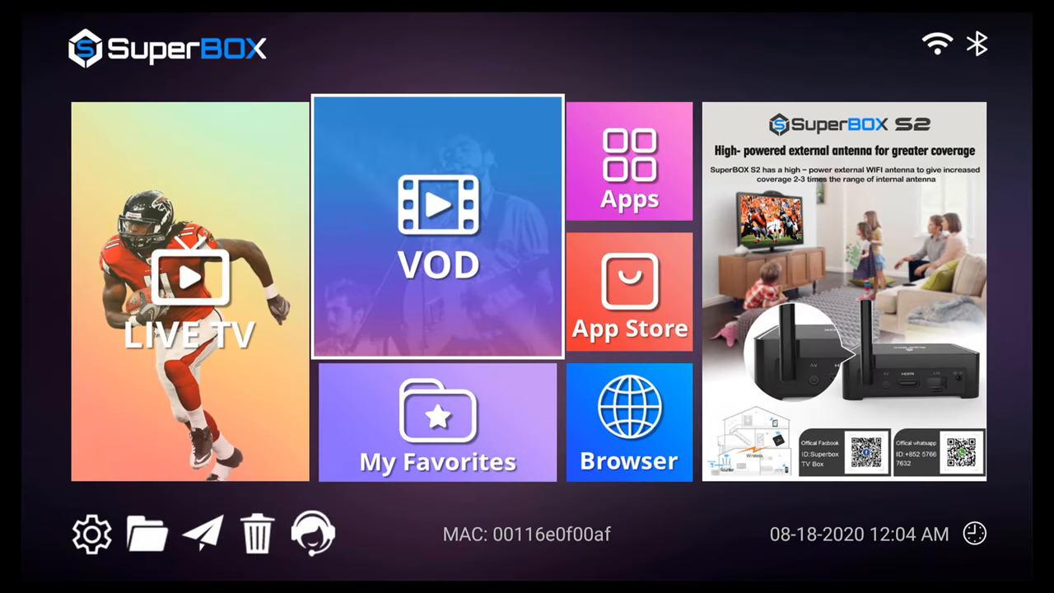
{"action": "mouse_move", "coordinate": [202, 533]}
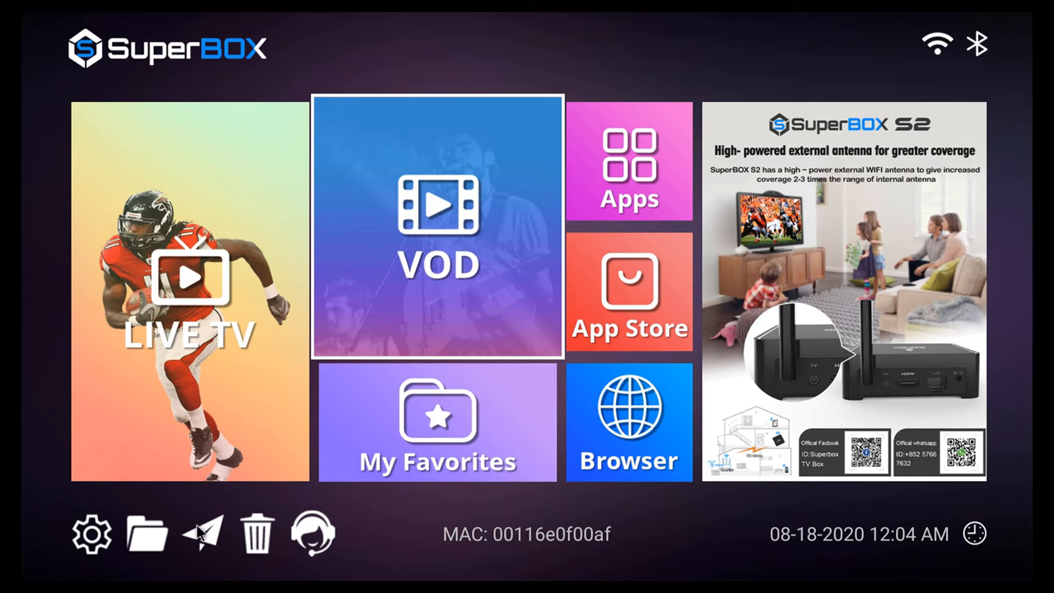
{"action": "mouse_move", "coordinate": [336, 531]}
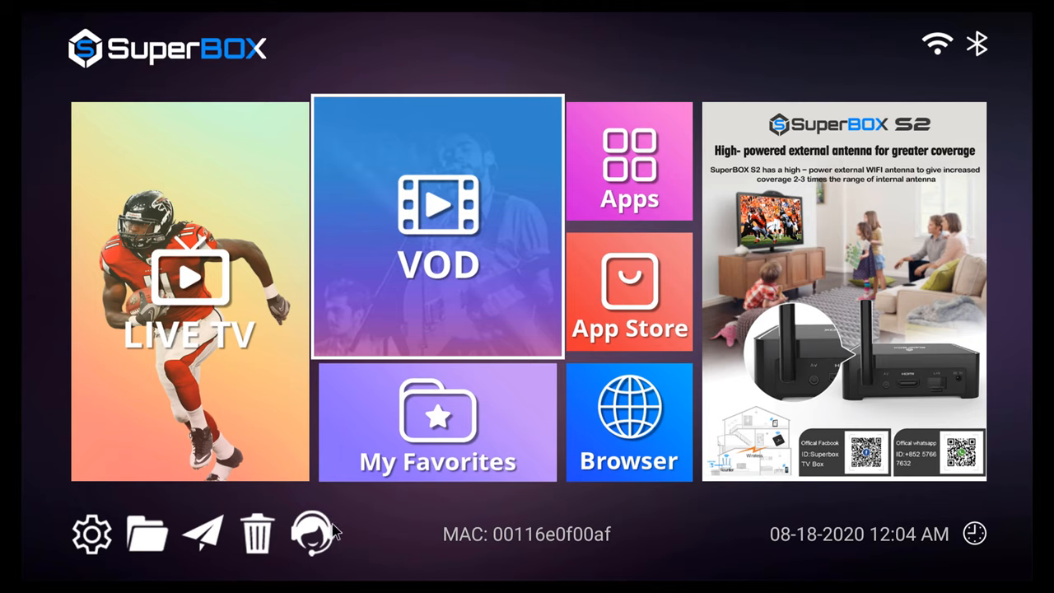
{"action": "mouse_move", "coordinate": [342, 552]}
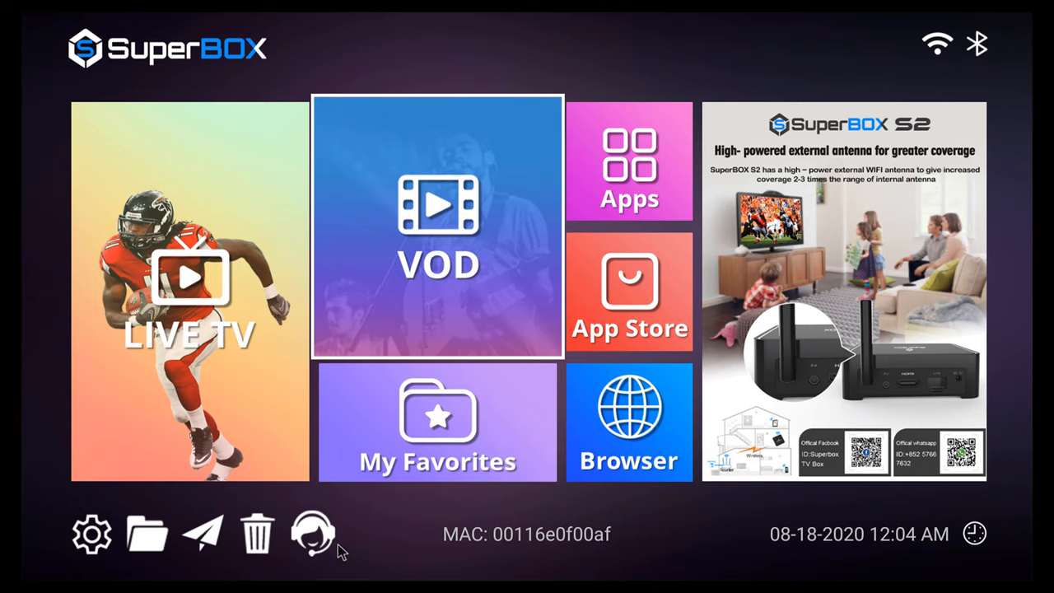
{"action": "mouse_move", "coordinate": [367, 54]}
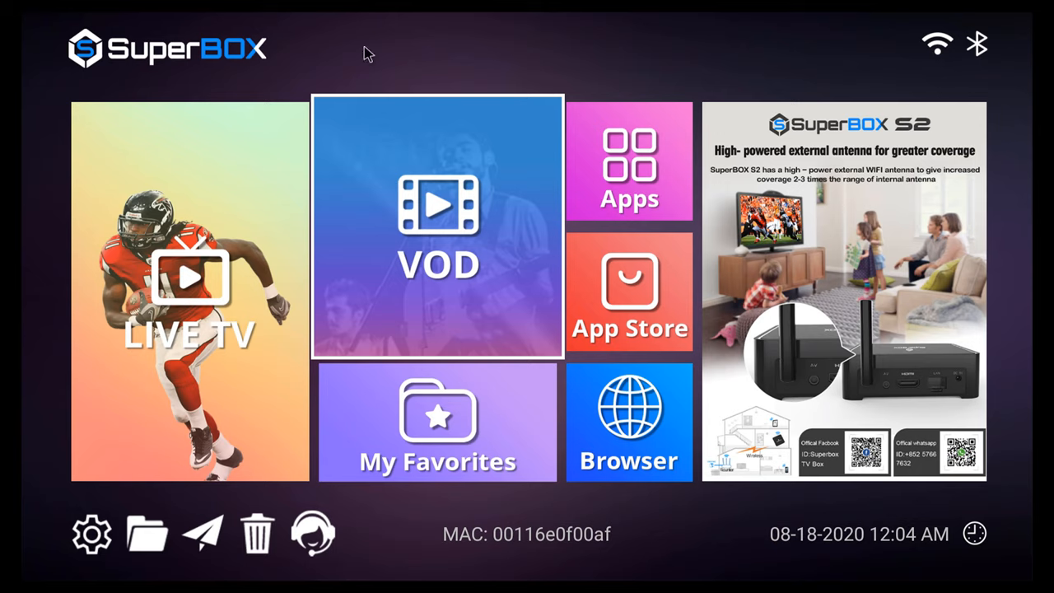
{"action": "mouse_move", "coordinate": [665, 488]}
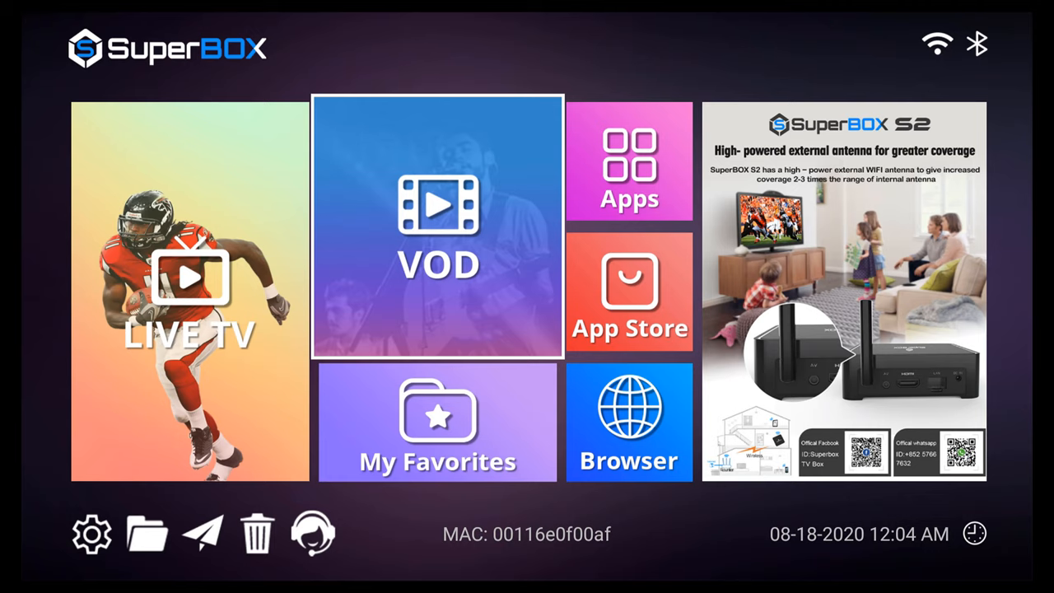
{"action": "left_click", "coordinate": [628, 164]}
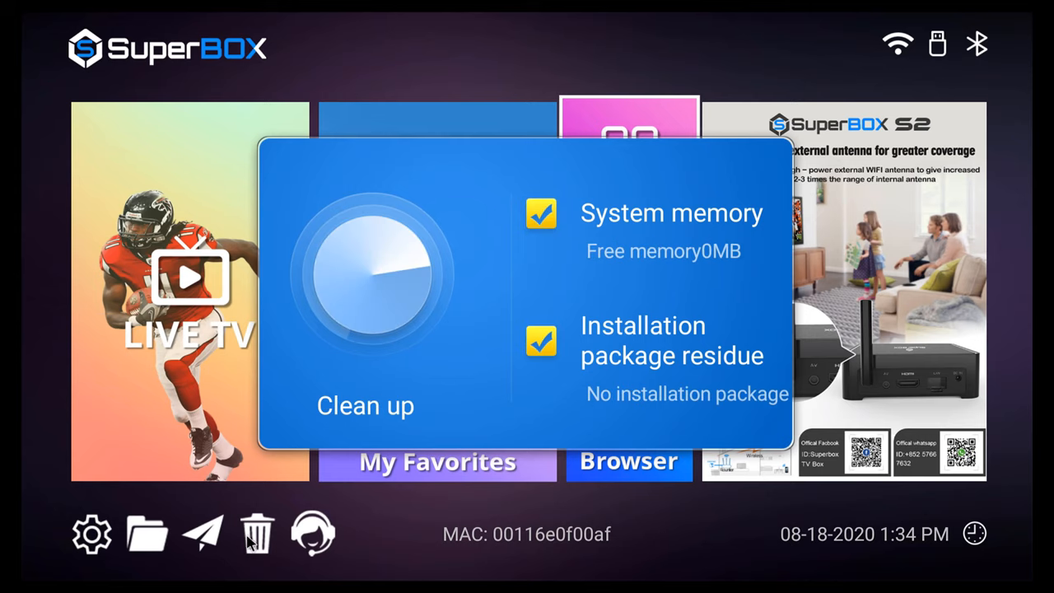
Step: Scroll the uninstall app list, then view and close the customer service contact codes
{"action": "left_click", "coordinate": [257, 533]}
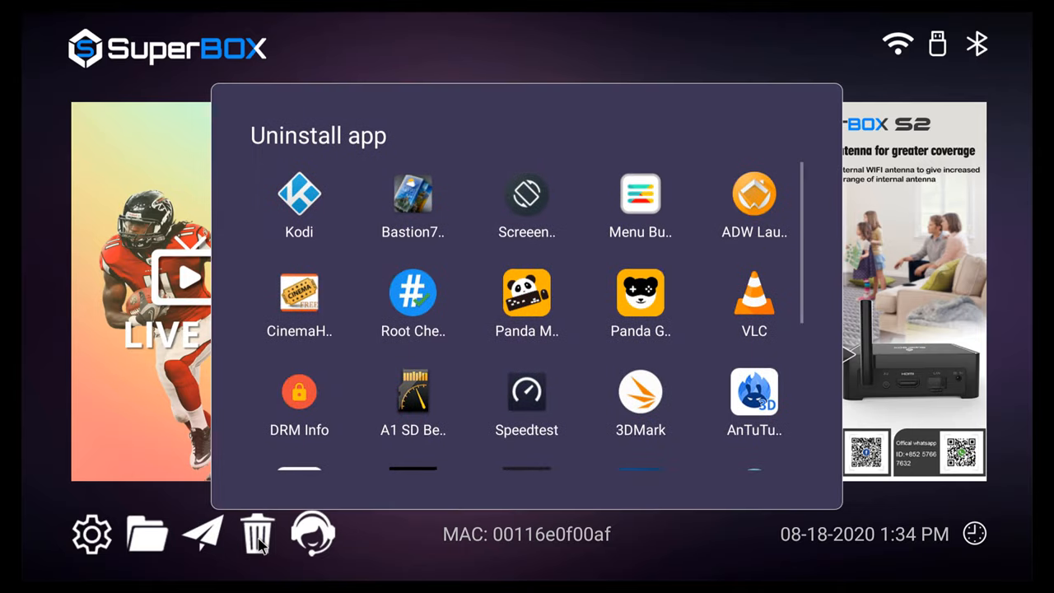
{"action": "scroll", "scroll_direction": "down", "scroll_amount": 3}
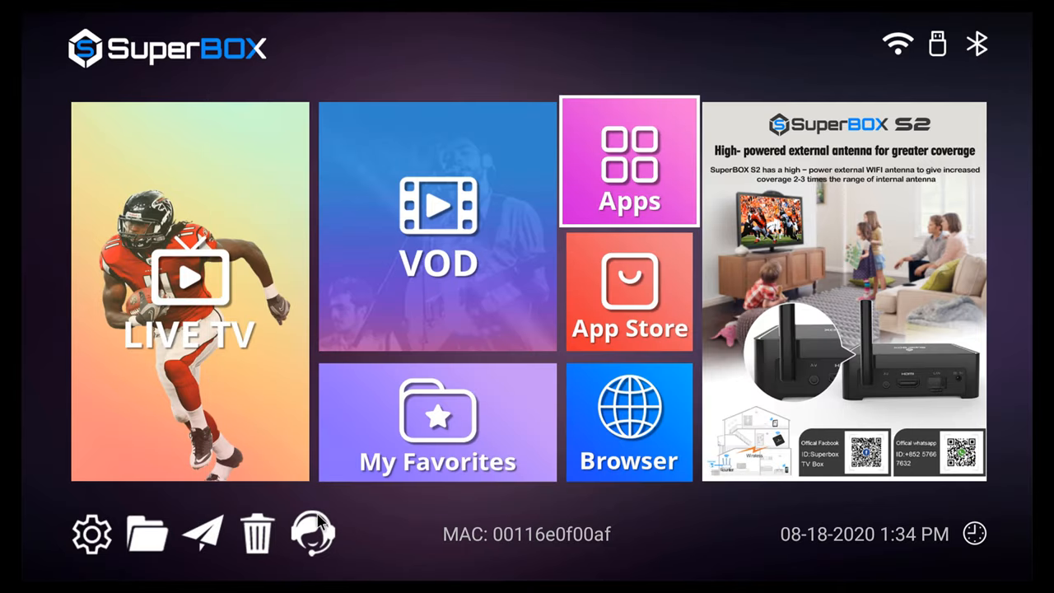
{"action": "left_click", "coordinate": [311, 533]}
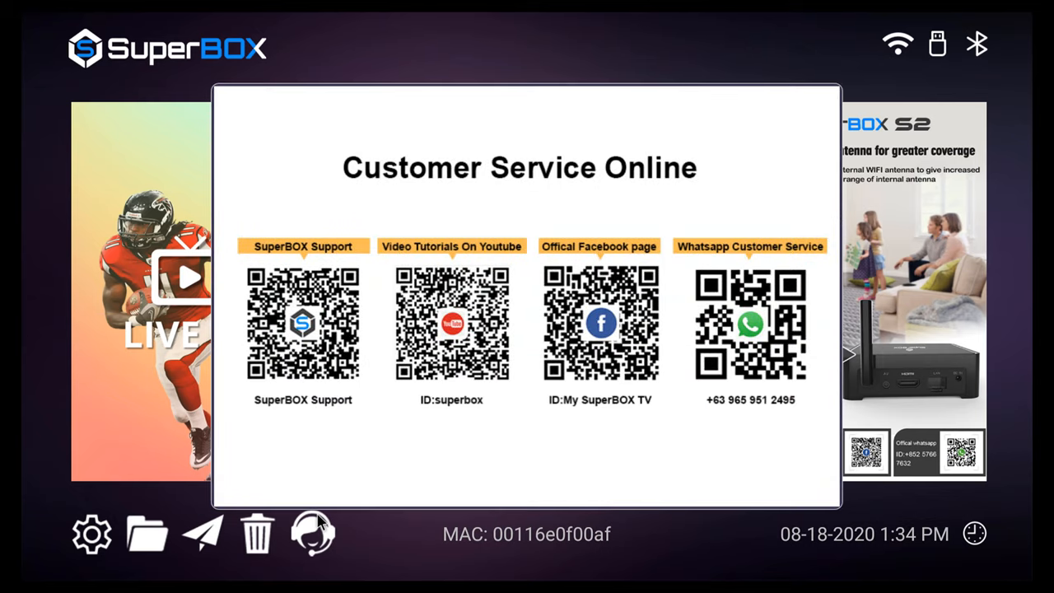
{"action": "left_click", "coordinate": [91, 533]}
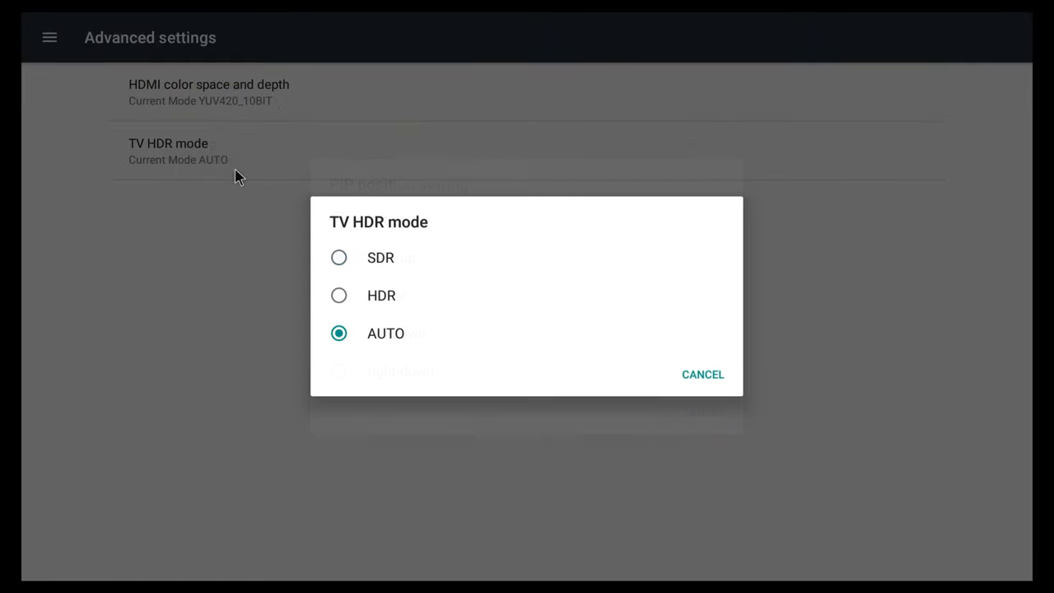
{"action": "mouse_move", "coordinate": [490, 356]}
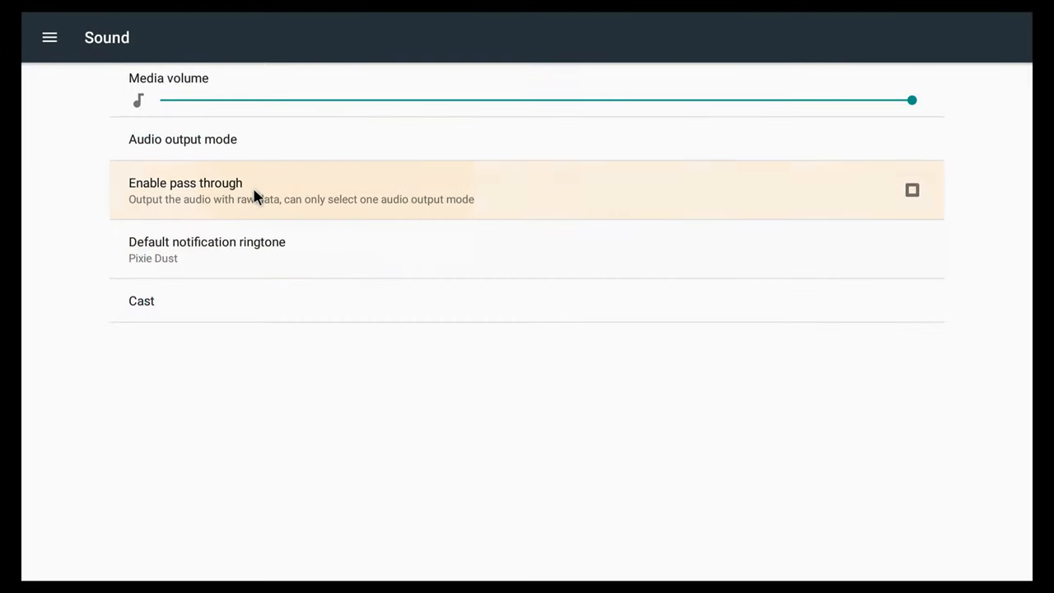
Step: Return to the main Settings list and scroll down to the Storage and Memory summaries
{"action": "left_click", "coordinate": [911, 190]}
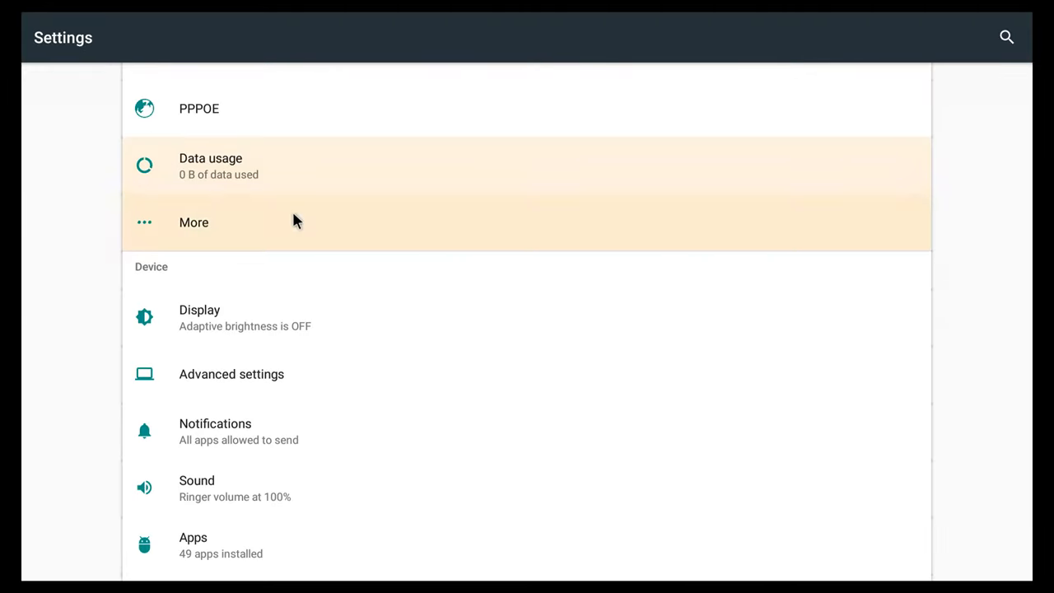
{"action": "scroll", "scroll_direction": "down", "scroll_amount": 3}
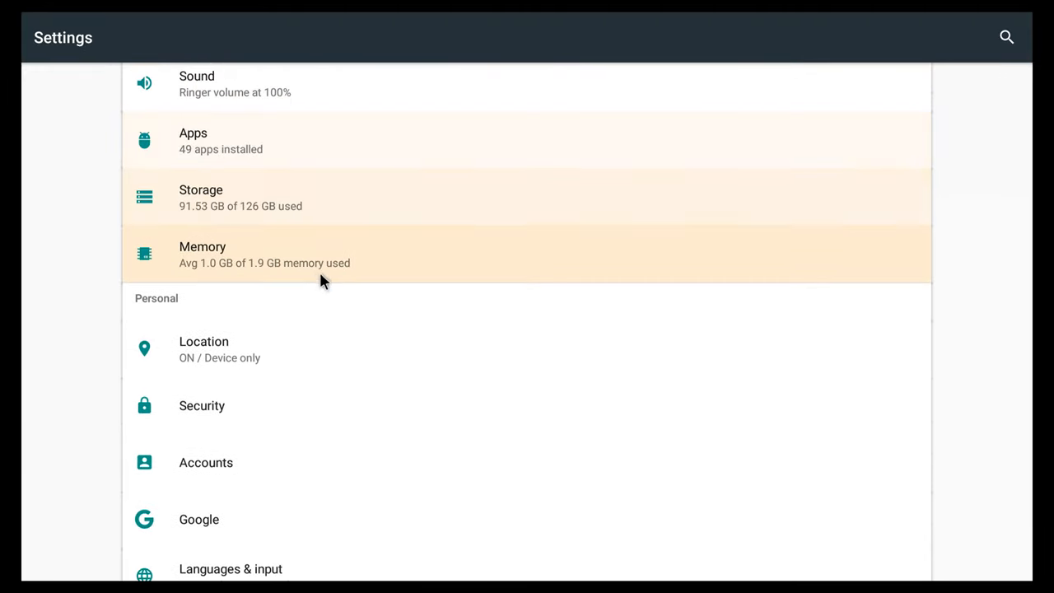
{"action": "scroll", "scroll_direction": "down", "scroll_amount": 3}
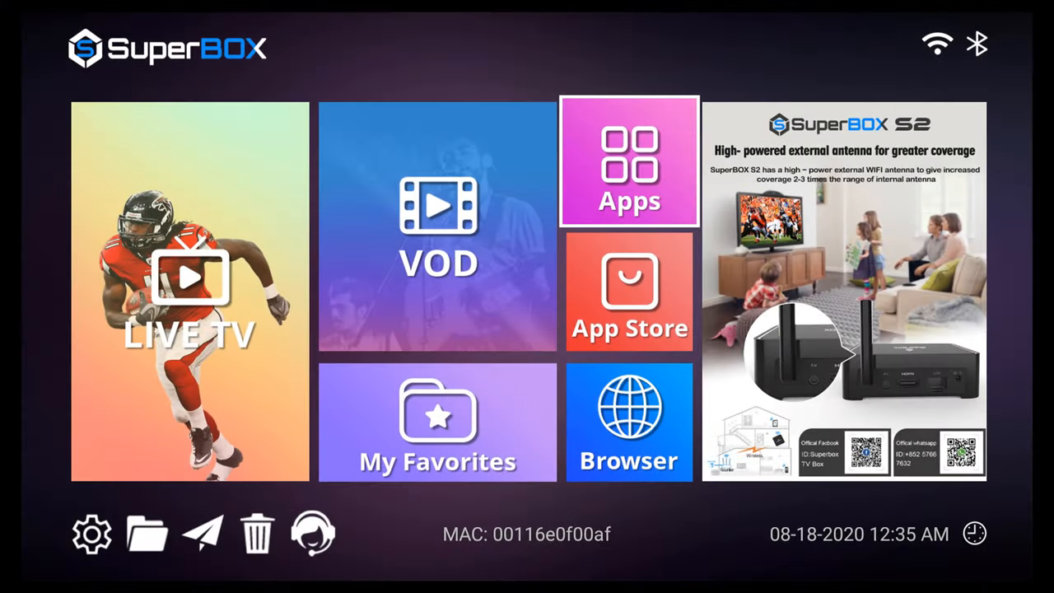
Step: Open the Apps grid and scroll through the installed apps and App Store listing
{"action": "left_click", "coordinate": [628, 161]}
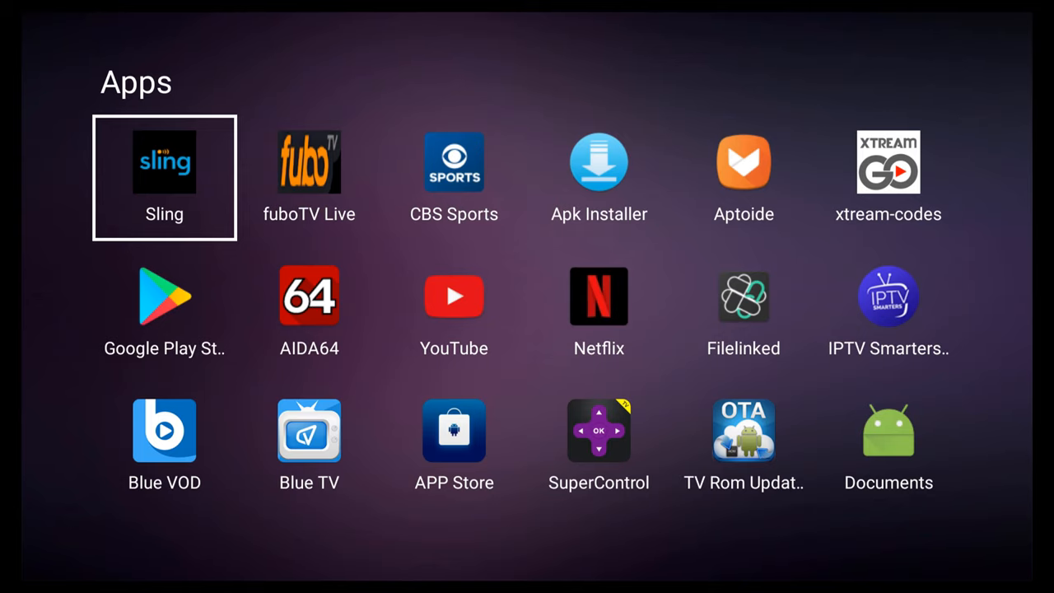
{"action": "scroll", "scroll_direction": "down", "scroll_amount": 3}
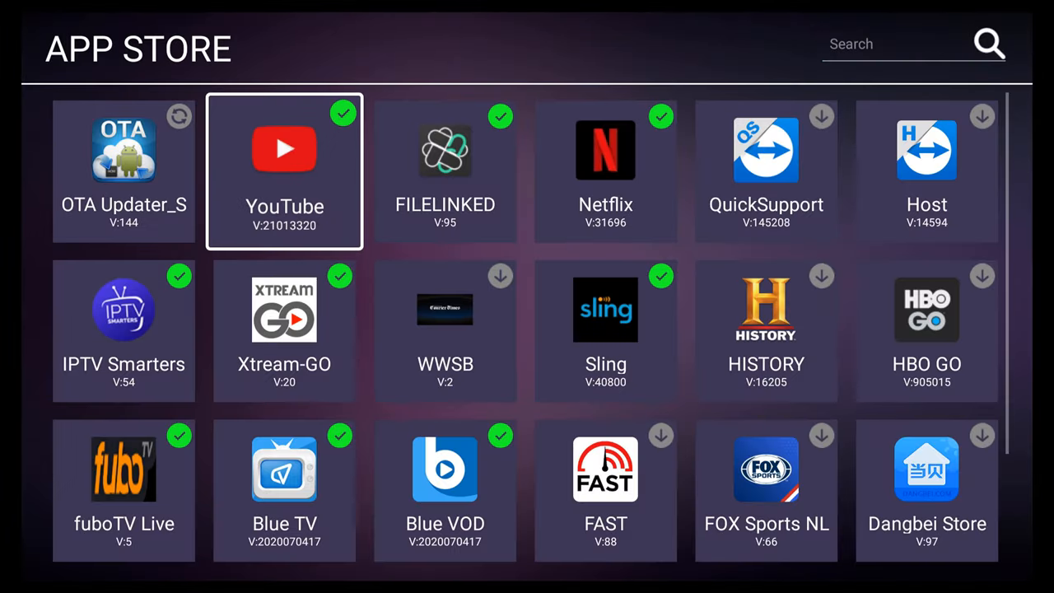
{"action": "scroll", "scroll_direction": "down", "scroll_amount": 3}
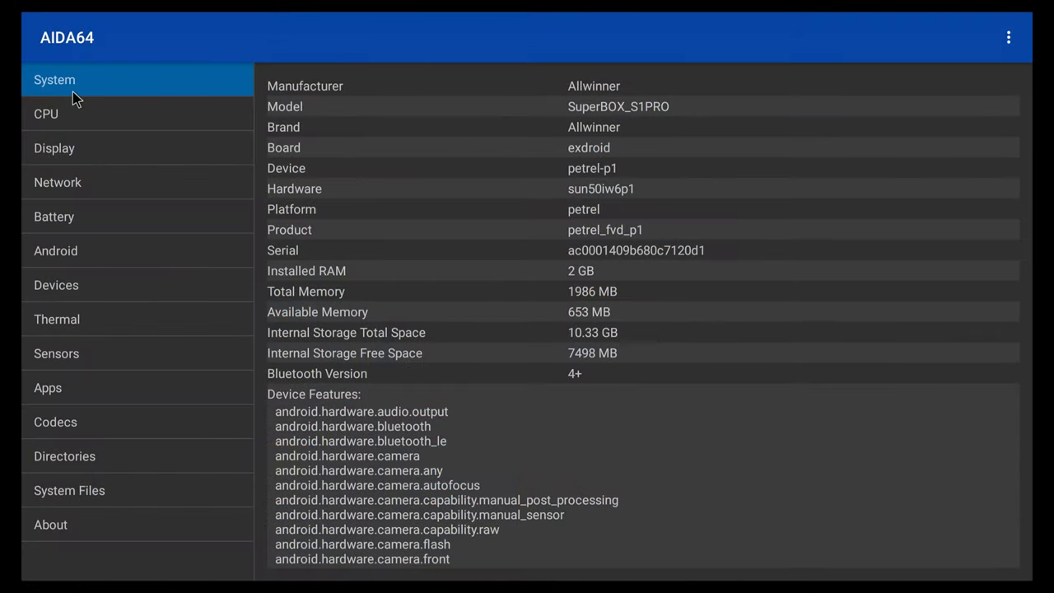
{"action": "mouse_move", "coordinate": [206, 80]}
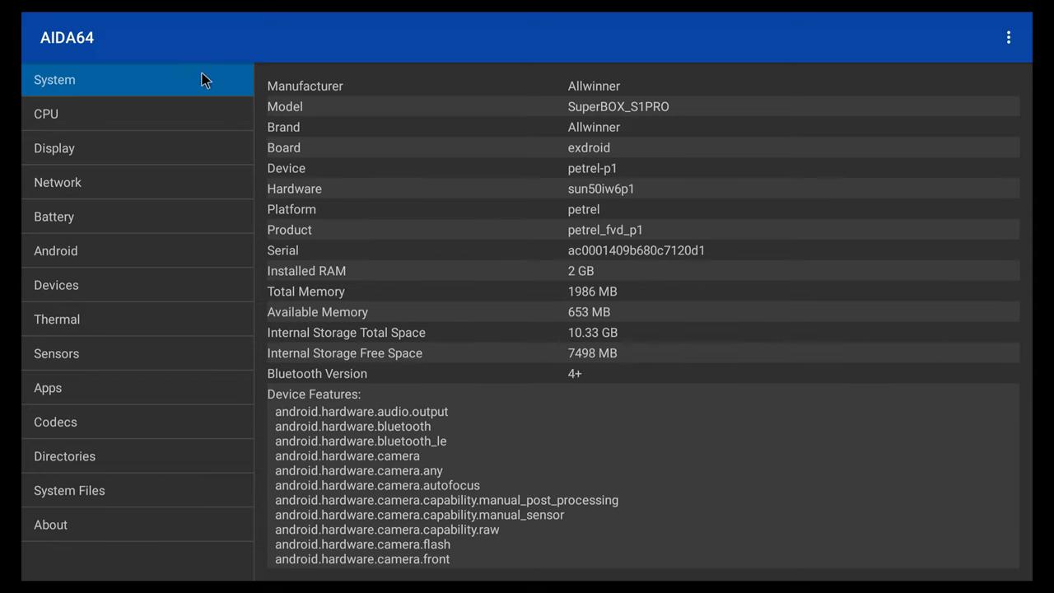
{"action": "mouse_move", "coordinate": [584, 108]}
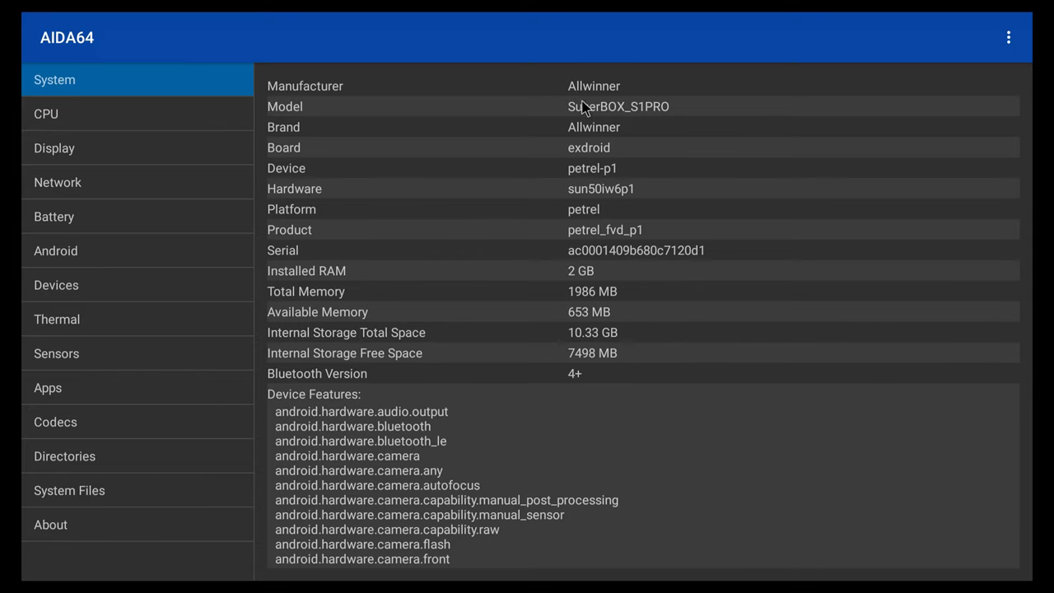
{"action": "mouse_move", "coordinate": [597, 202]}
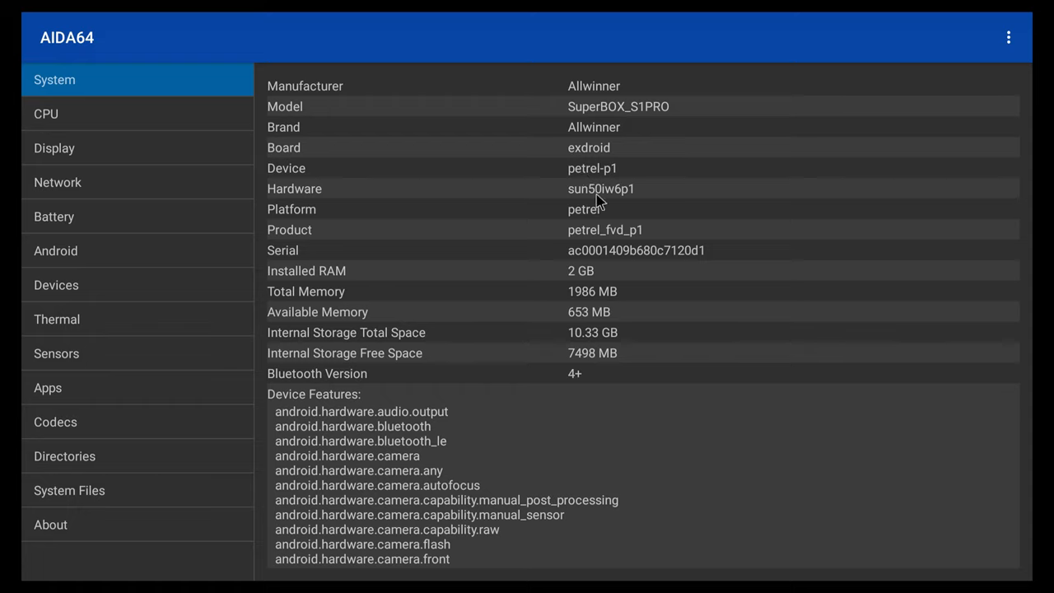
{"action": "mouse_move", "coordinate": [585, 290]}
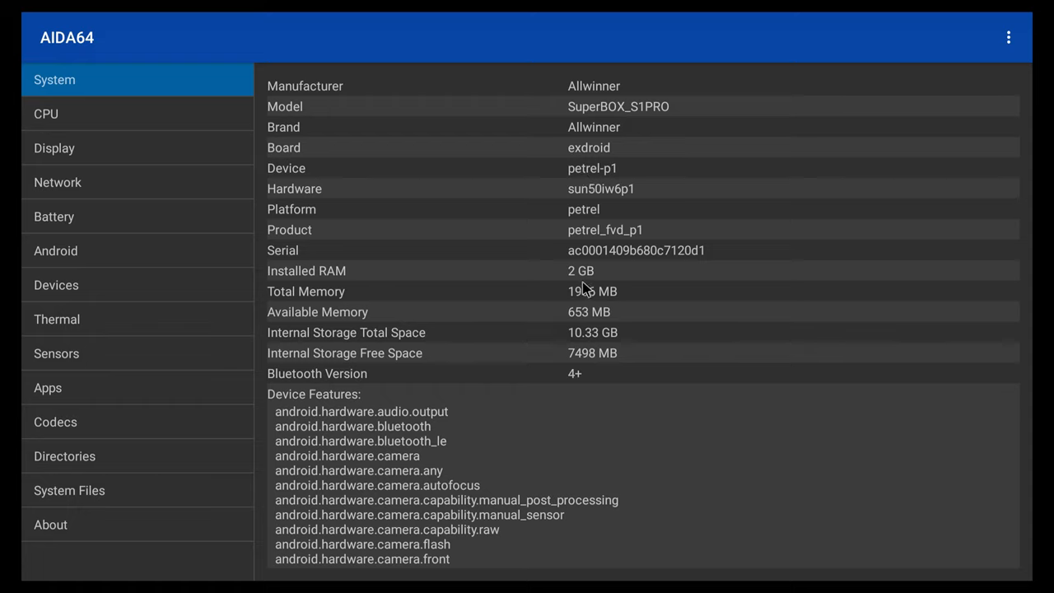
{"action": "mouse_move", "coordinate": [629, 344]}
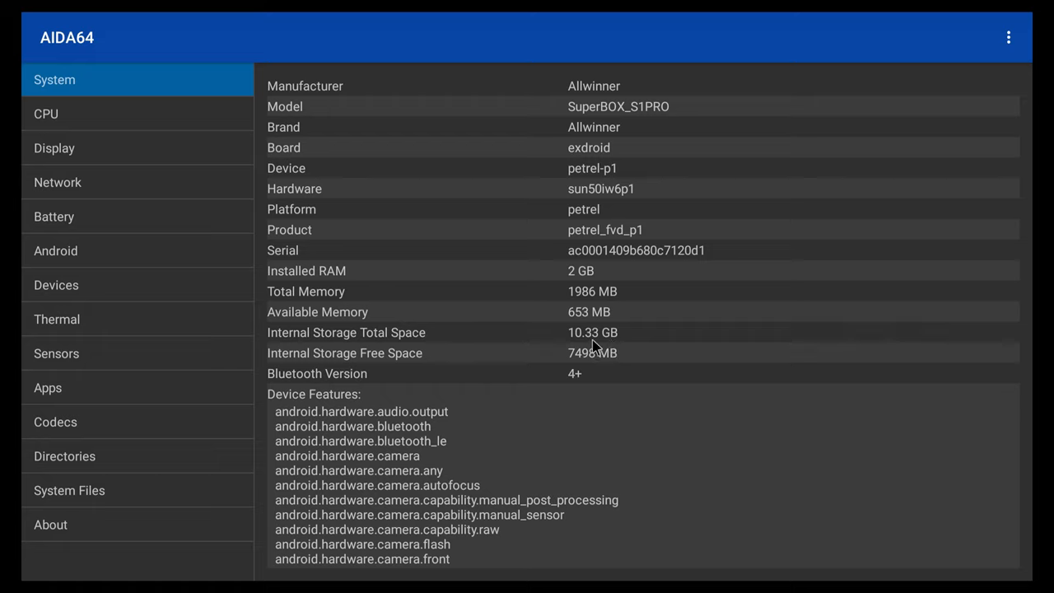
{"action": "mouse_move", "coordinate": [583, 362]}
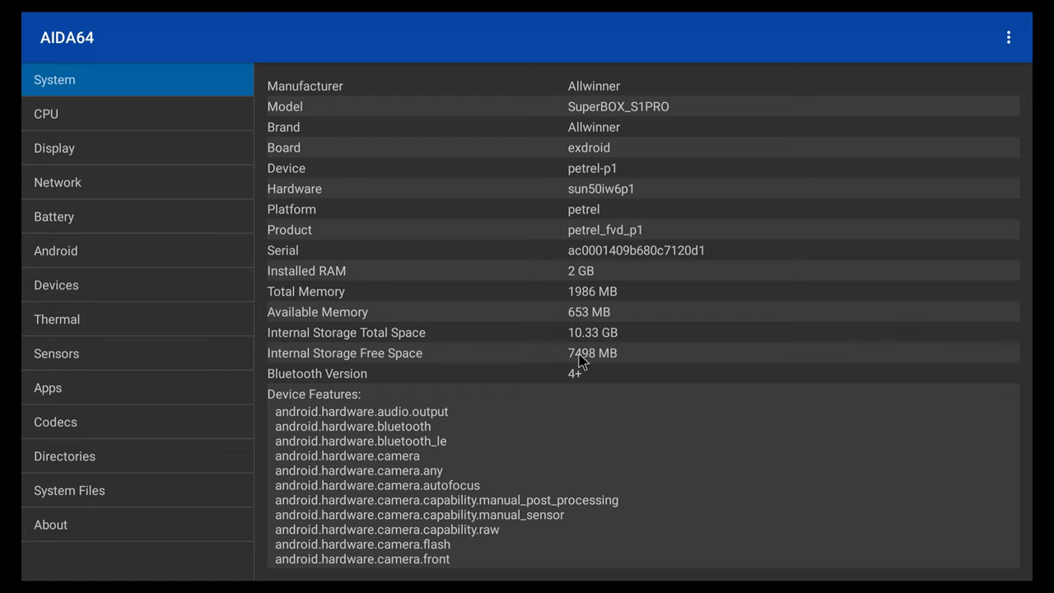
{"action": "mouse_move", "coordinate": [623, 385]}
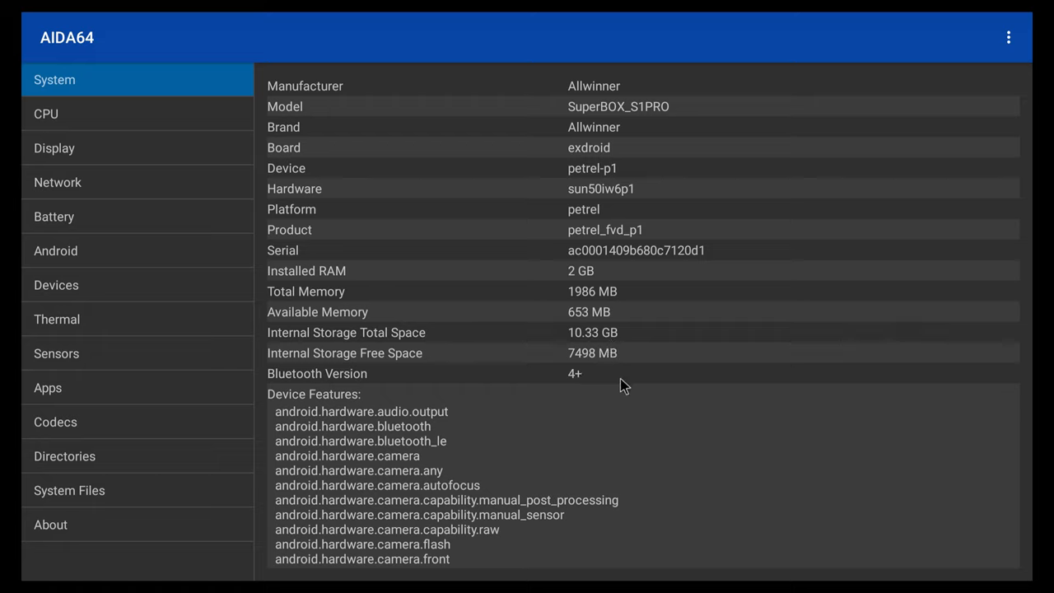
{"action": "mouse_move", "coordinate": [574, 380]}
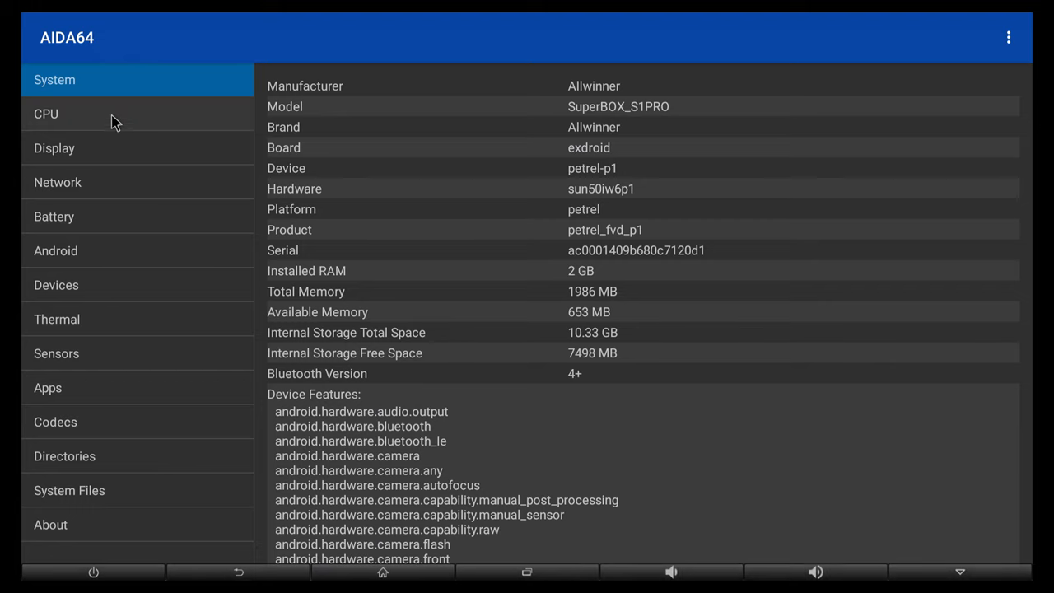
Step: Show AIDA64's CPU page with the Allwinner H6 cores and clock speeds
{"action": "left_click", "coordinate": [46, 113]}
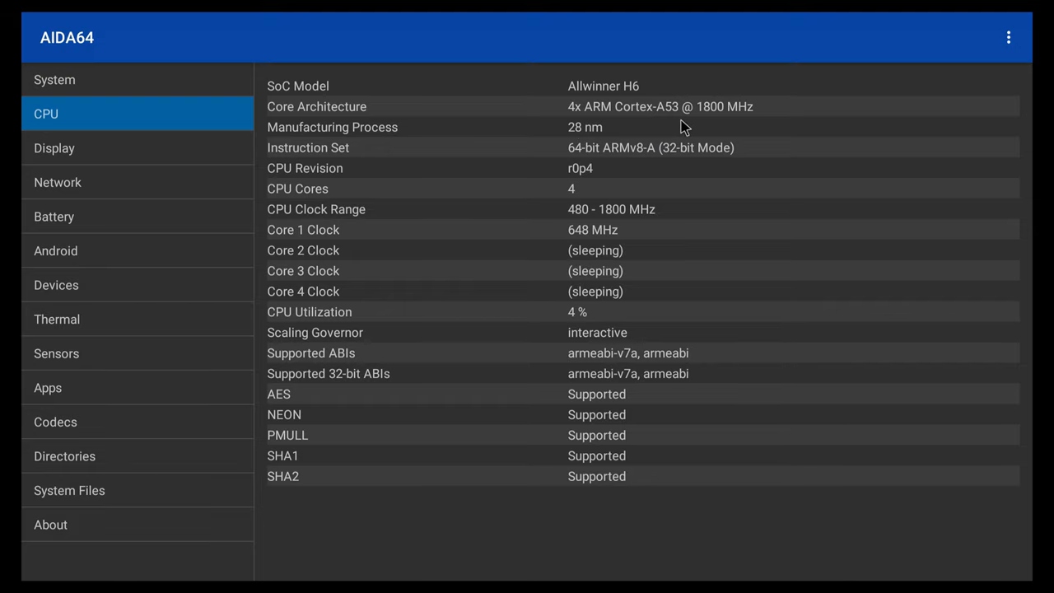
{"action": "mouse_move", "coordinate": [728, 115]}
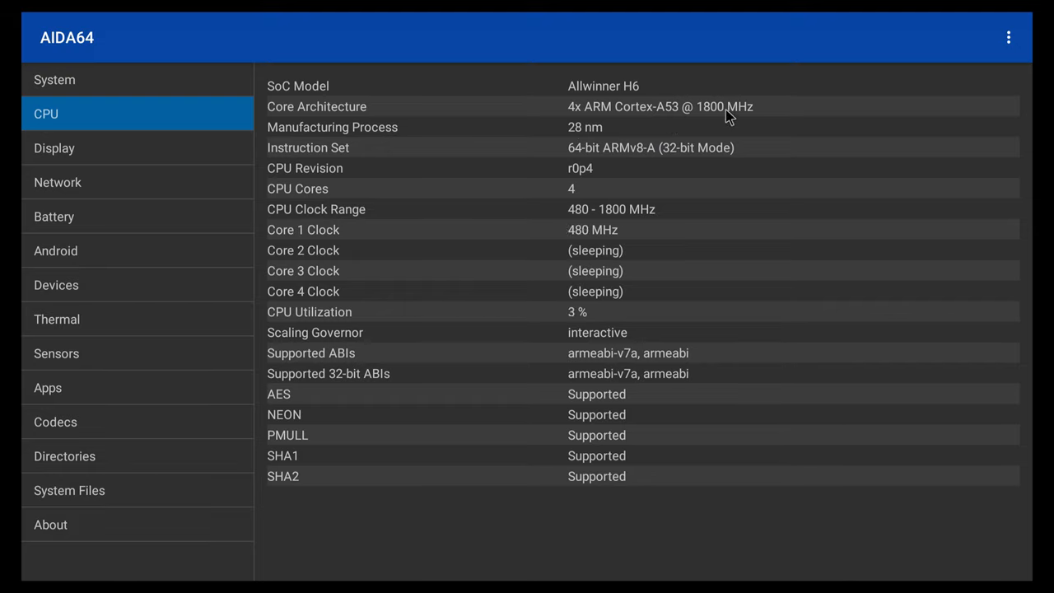
{"action": "mouse_move", "coordinate": [680, 160]}
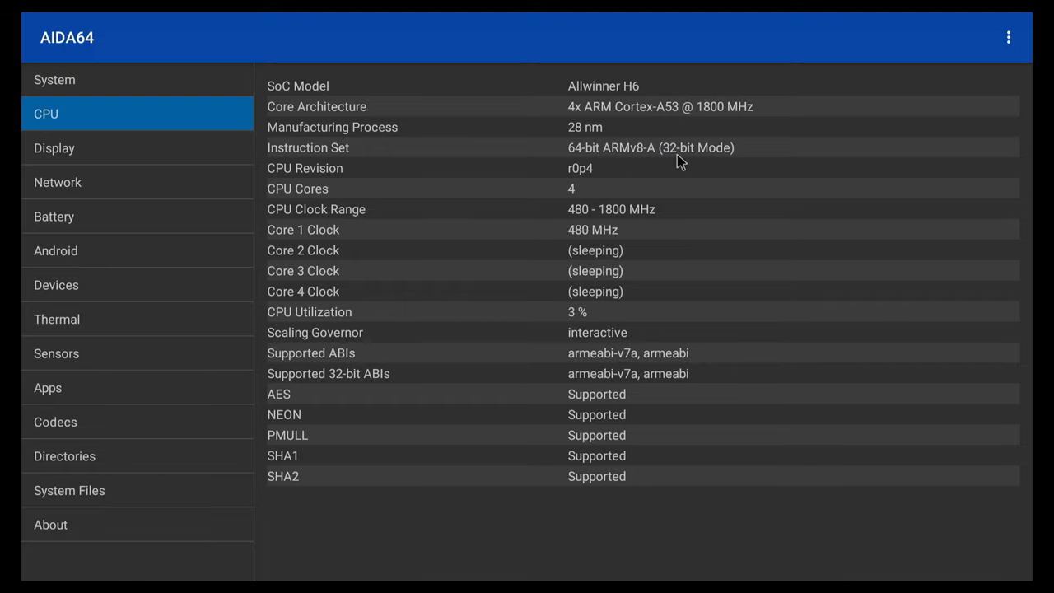
{"action": "mouse_move", "coordinate": [650, 266]}
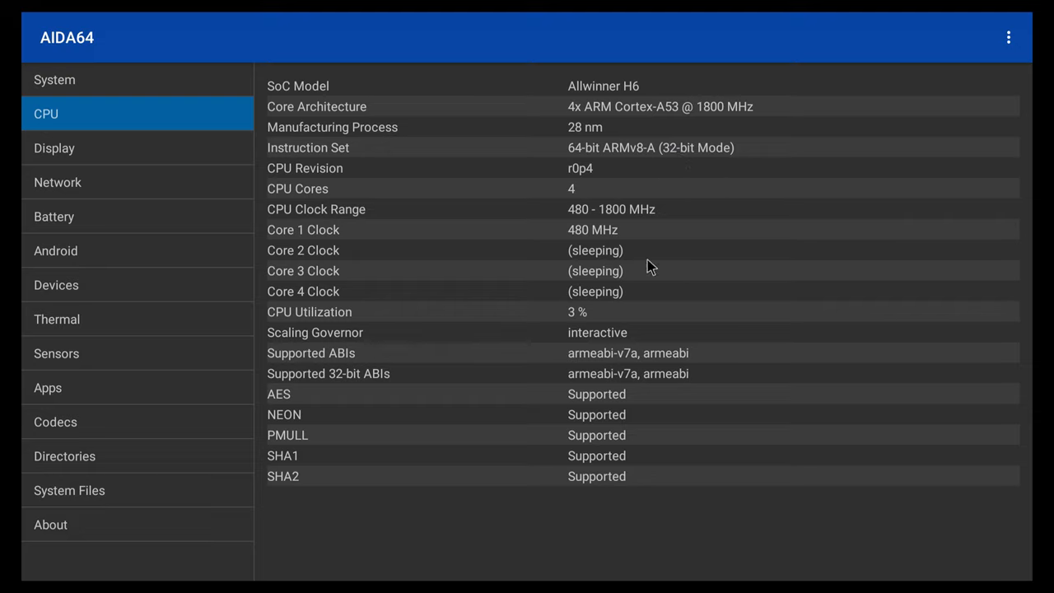
{"action": "mouse_move", "coordinate": [600, 285]}
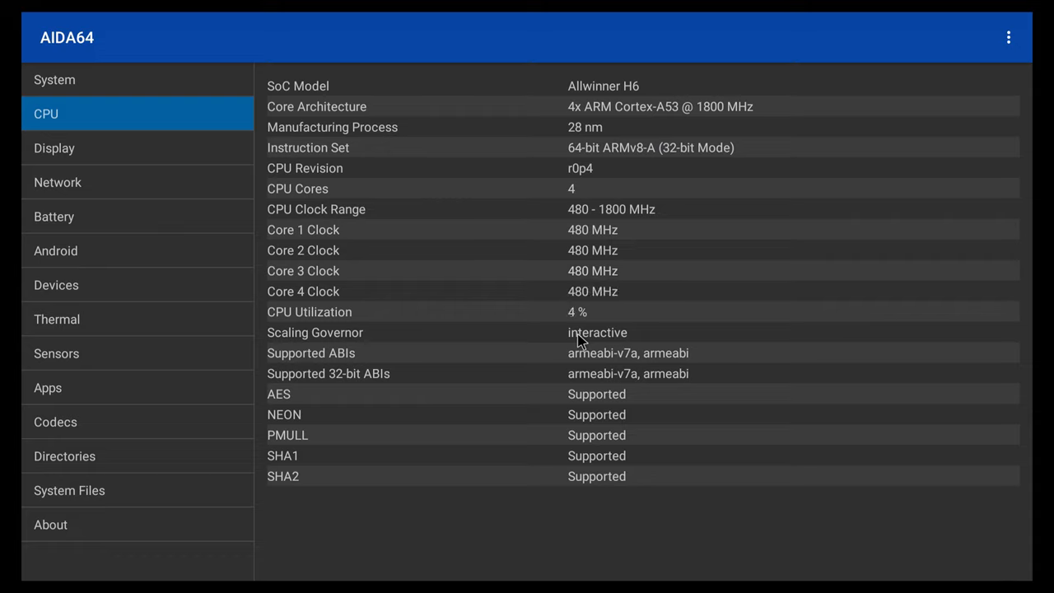
{"action": "mouse_move", "coordinate": [346, 390]}
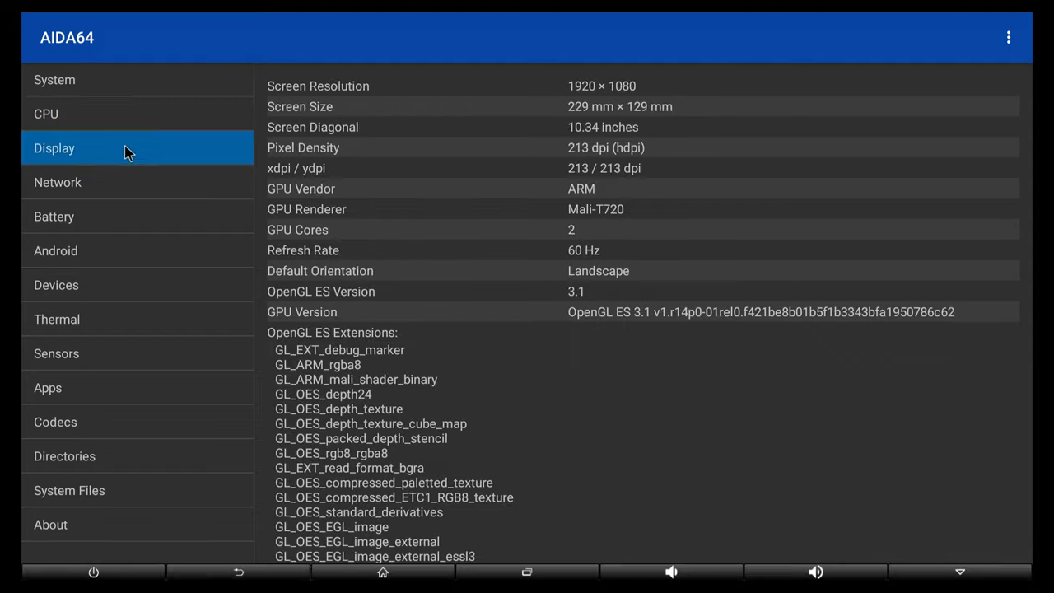
{"action": "mouse_move", "coordinate": [599, 227]}
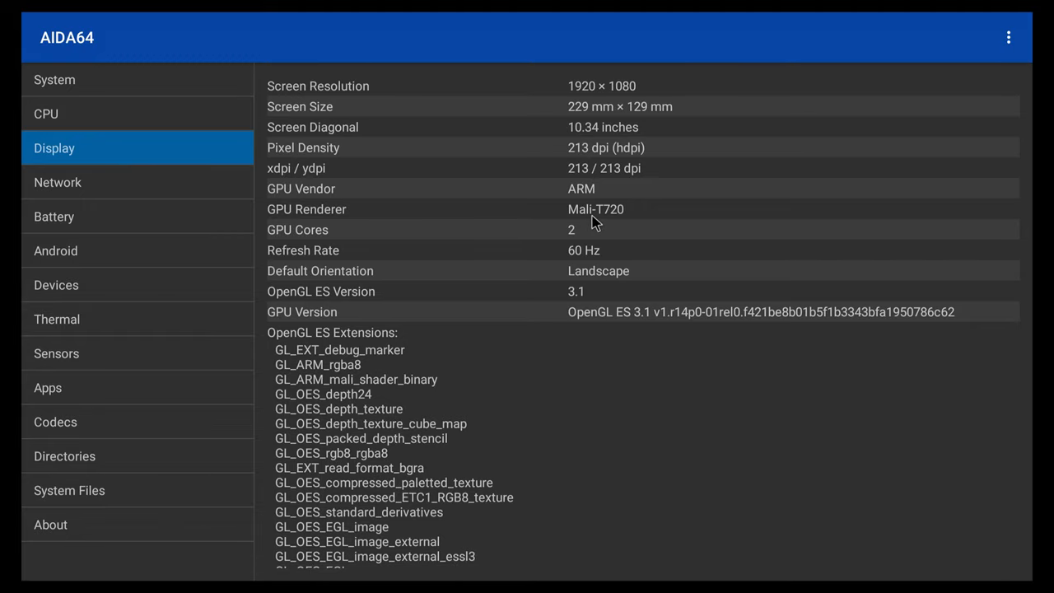
{"action": "mouse_move", "coordinate": [581, 310]}
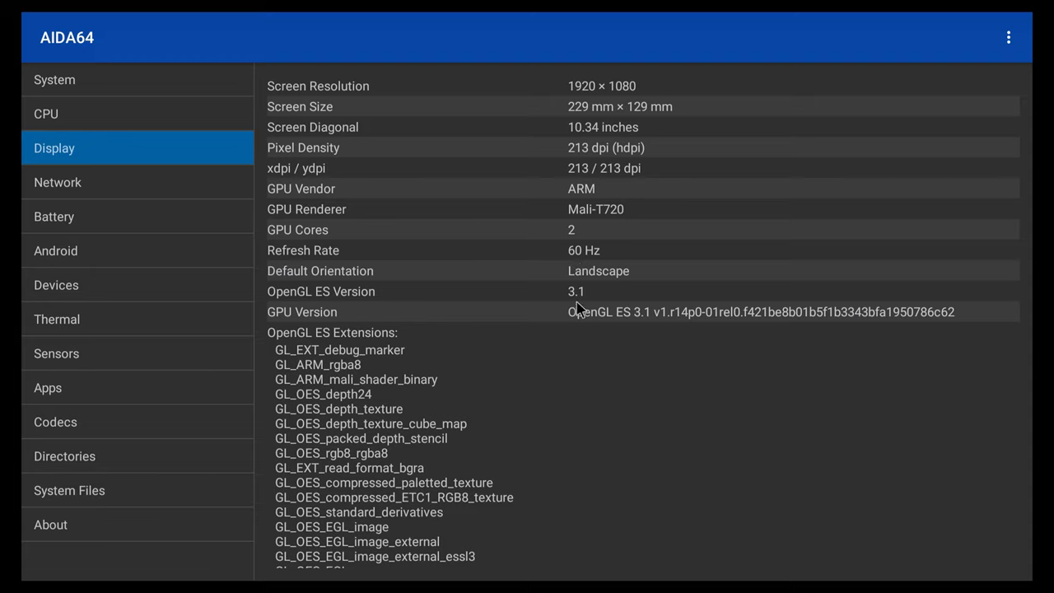
{"action": "mouse_move", "coordinate": [636, 323]}
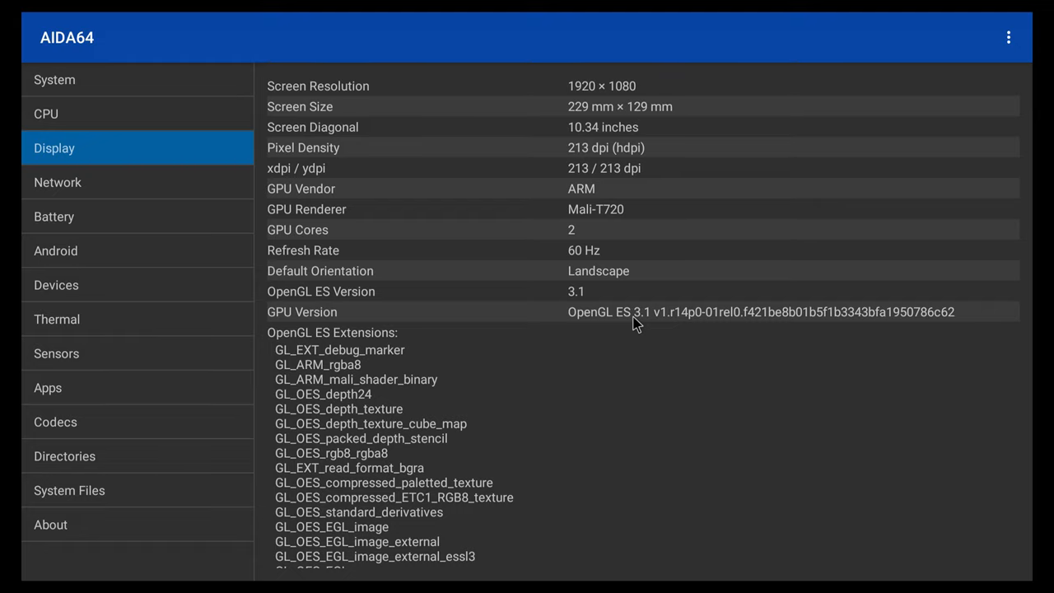
{"action": "mouse_move", "coordinate": [263, 197]}
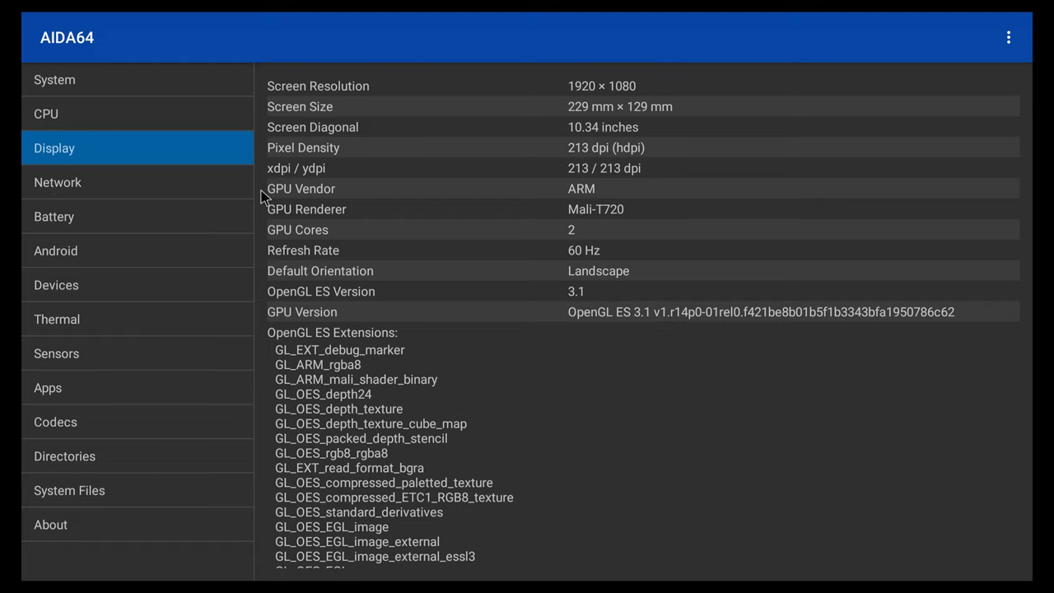
Step: View AIDA64's Network page, then the Android 7.0 Nougat, API 24 page
{"action": "left_click", "coordinate": [58, 182]}
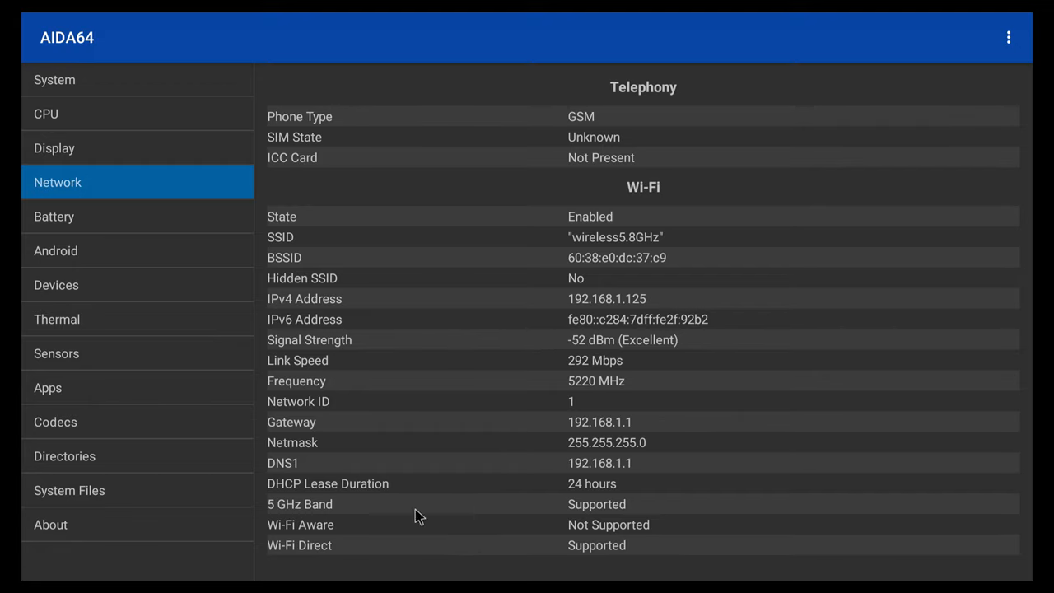
{"action": "mouse_move", "coordinate": [140, 256]}
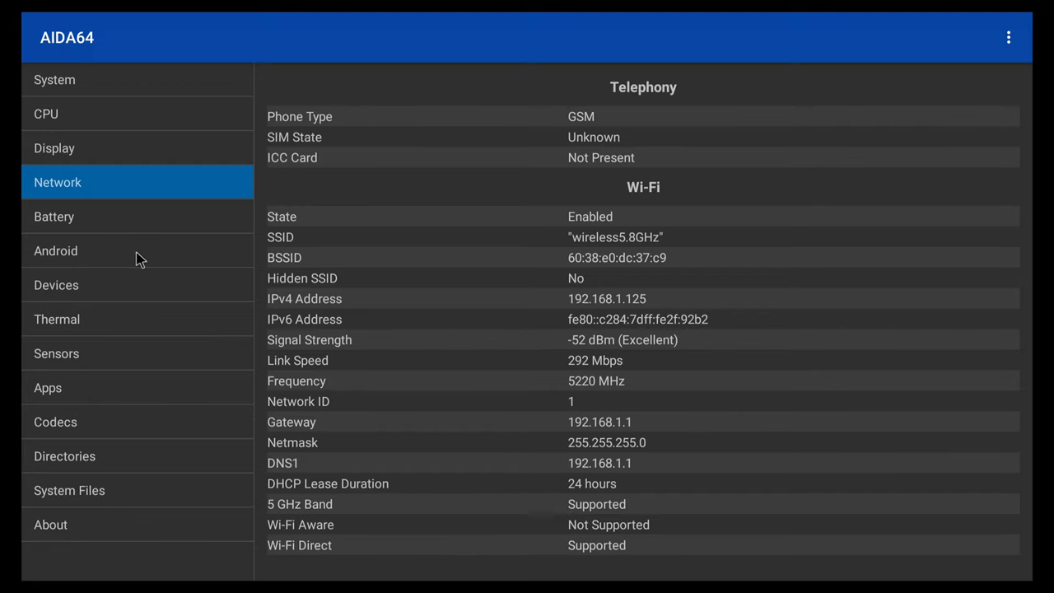
{"action": "left_click", "coordinate": [55, 250]}
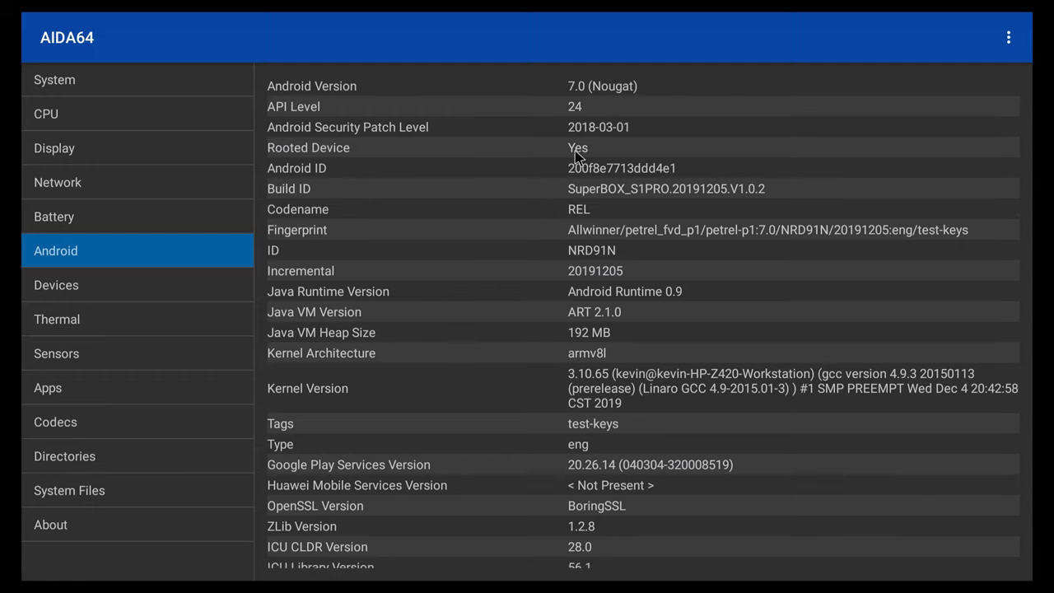
{"action": "mouse_move", "coordinate": [239, 325]}
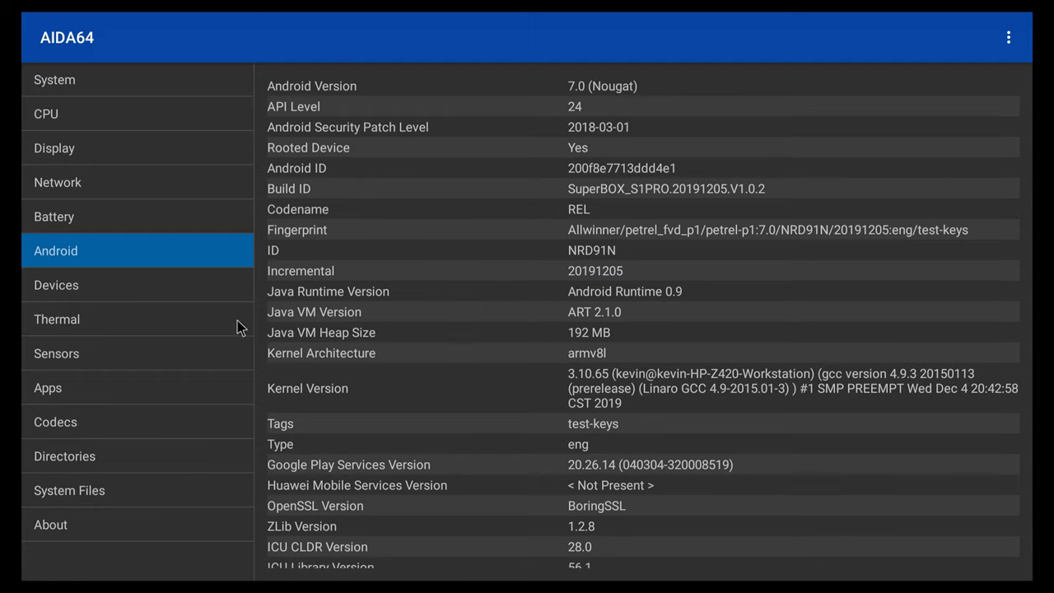
{"action": "left_click", "coordinate": [57, 319]}
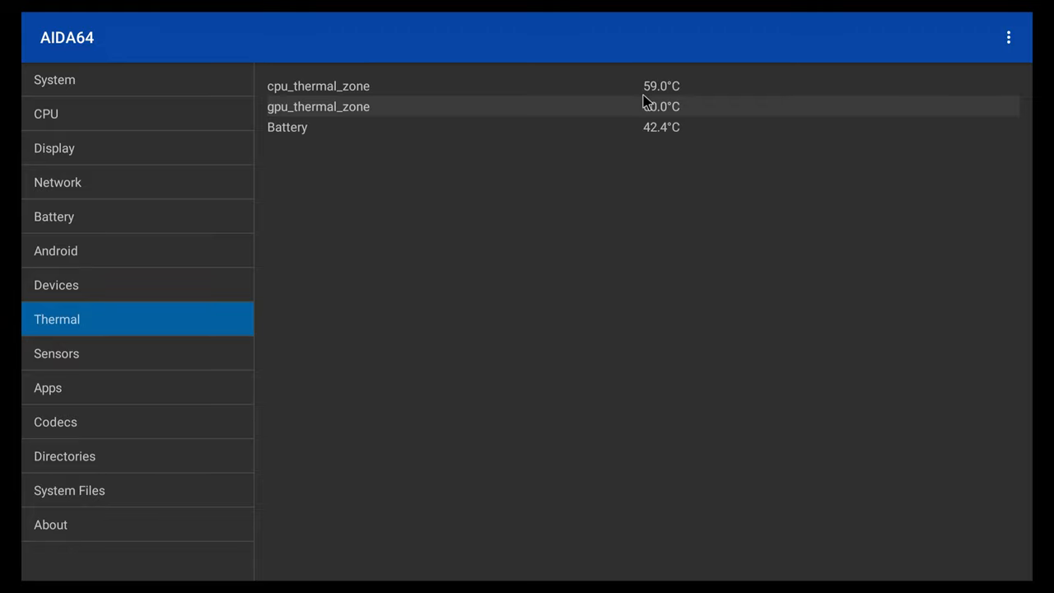
{"action": "mouse_move", "coordinate": [640, 129]}
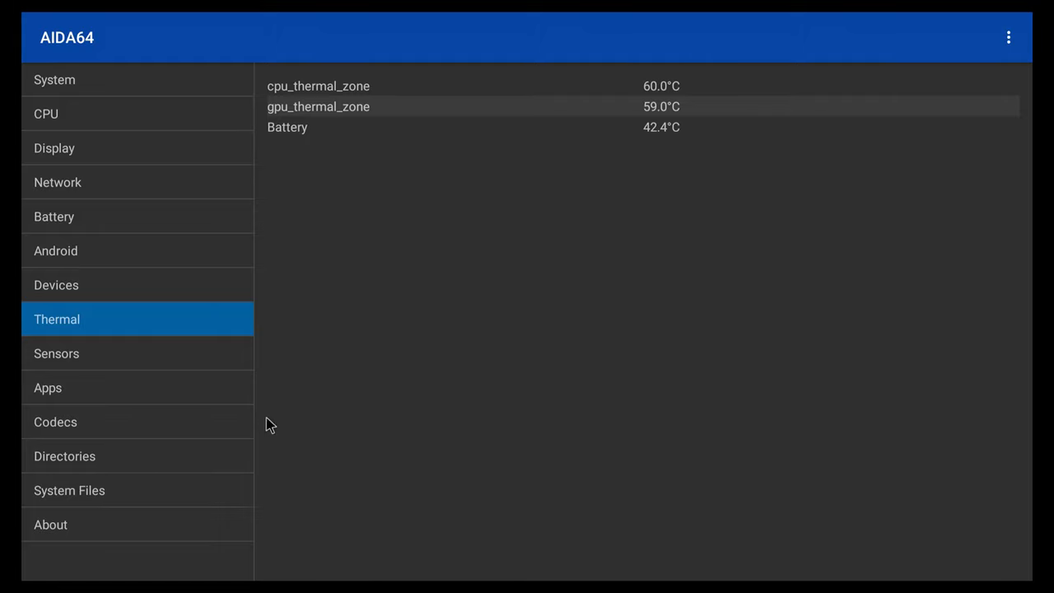
{"action": "left_click", "coordinate": [55, 421]}
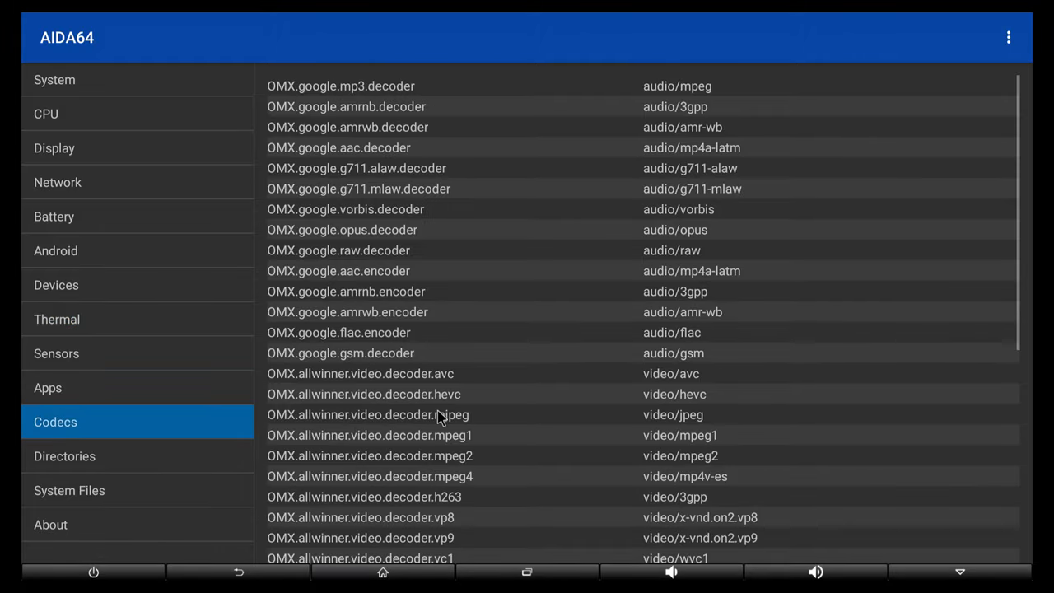
{"action": "scroll", "scroll_direction": "down", "scroll_amount": 3}
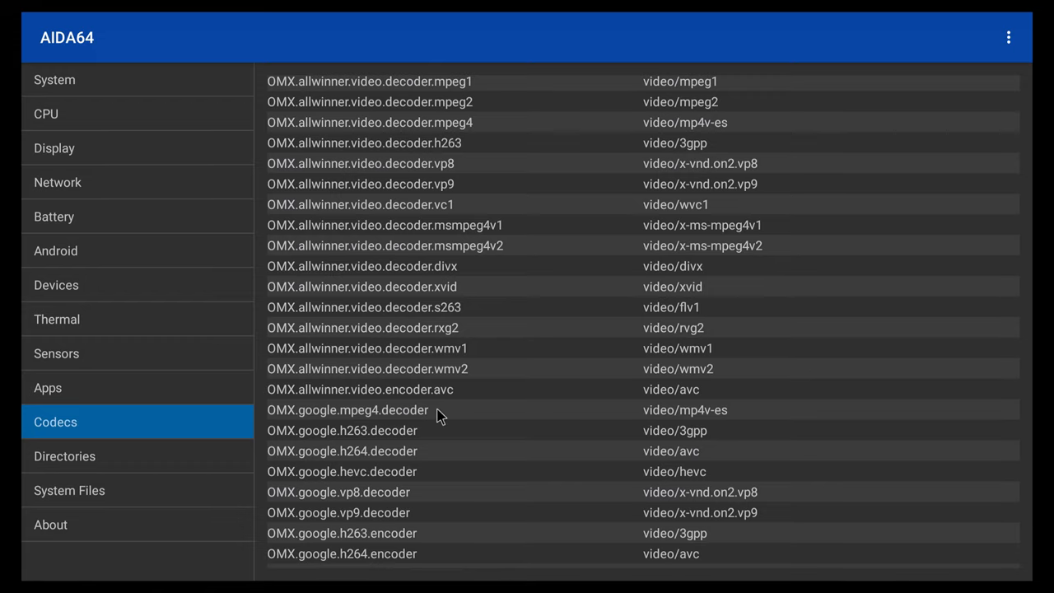
{"action": "scroll", "scroll_direction": "down", "scroll_amount": 3}
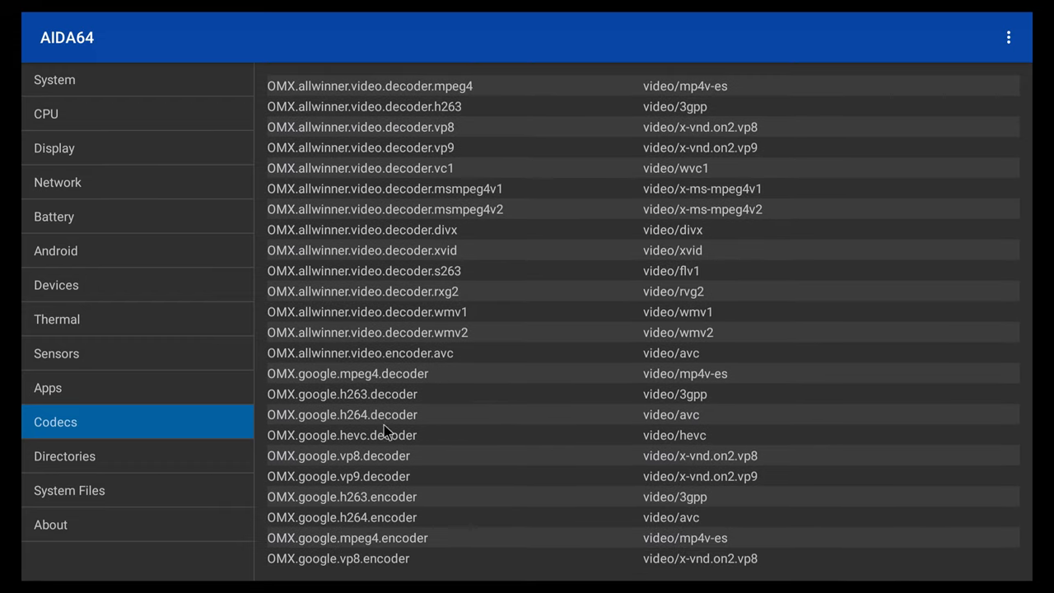
{"action": "mouse_move", "coordinate": [229, 518]}
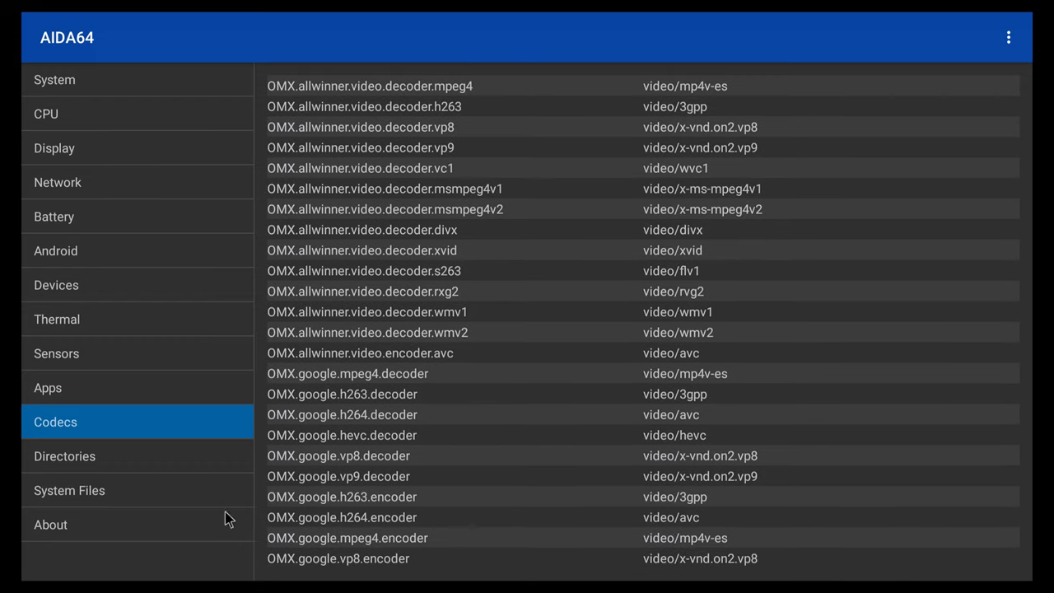
{"action": "scroll", "scroll_direction": "down", "scroll_amount": 3}
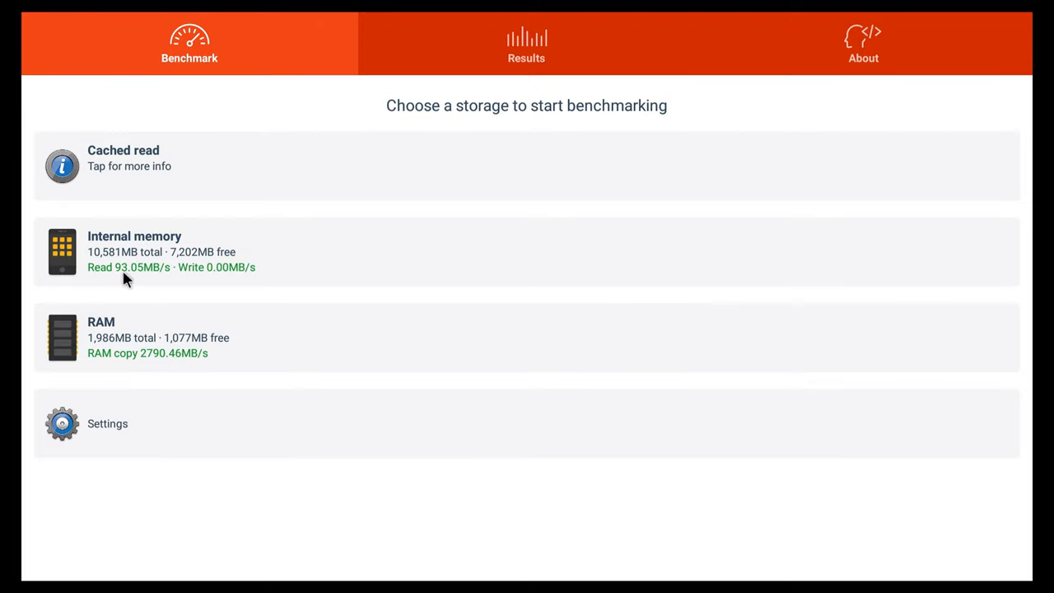
{"action": "mouse_move", "coordinate": [171, 280]}
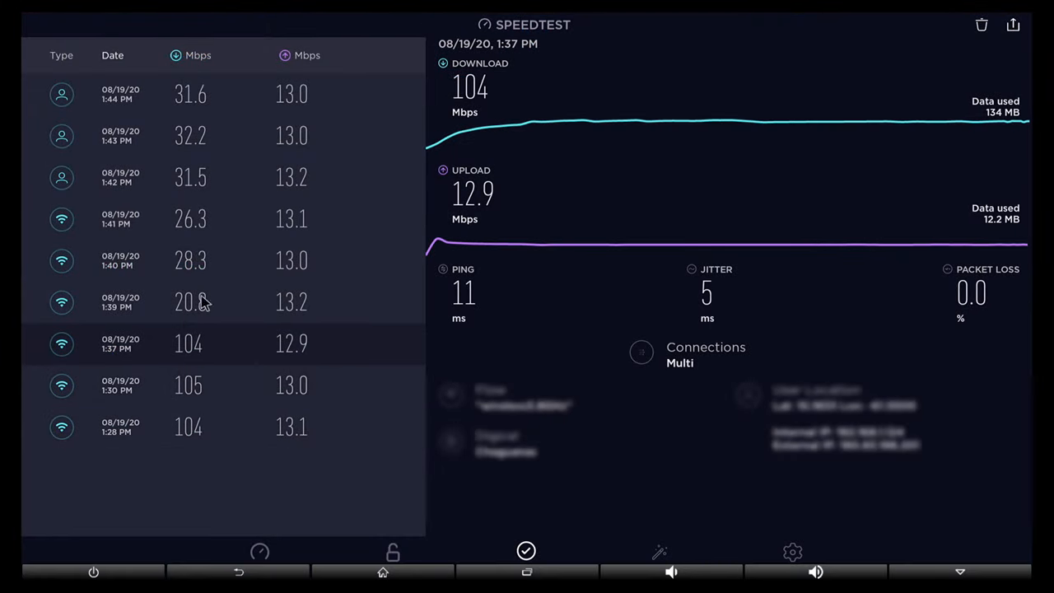
{"action": "mouse_move", "coordinate": [179, 134]}
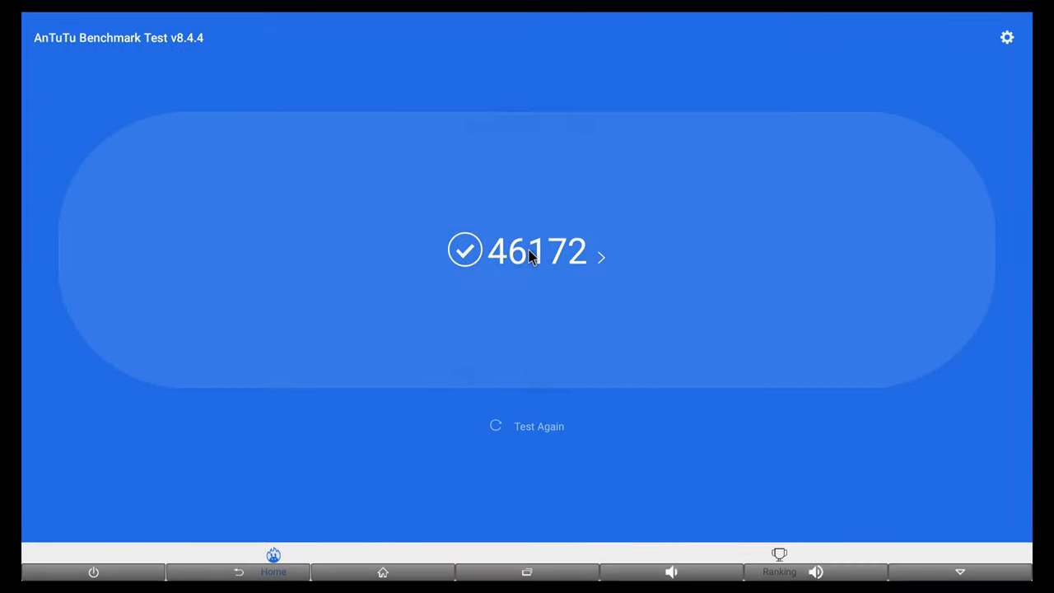
Step: Open the AnTuTu breakdown of the 46172 benchmark score
{"action": "left_click", "coordinate": [537, 251]}
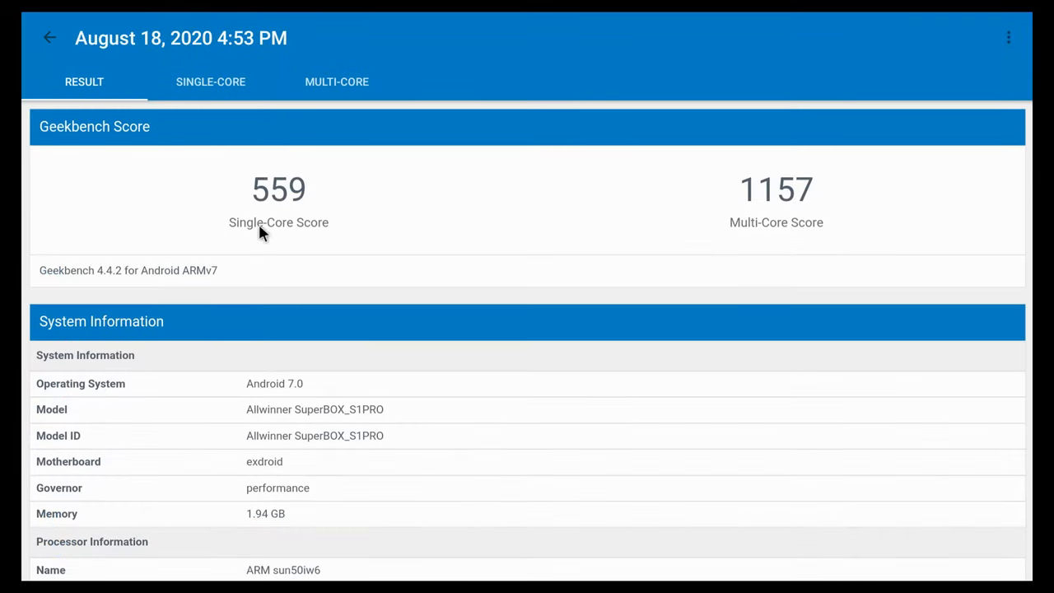
{"action": "mouse_move", "coordinate": [751, 216]}
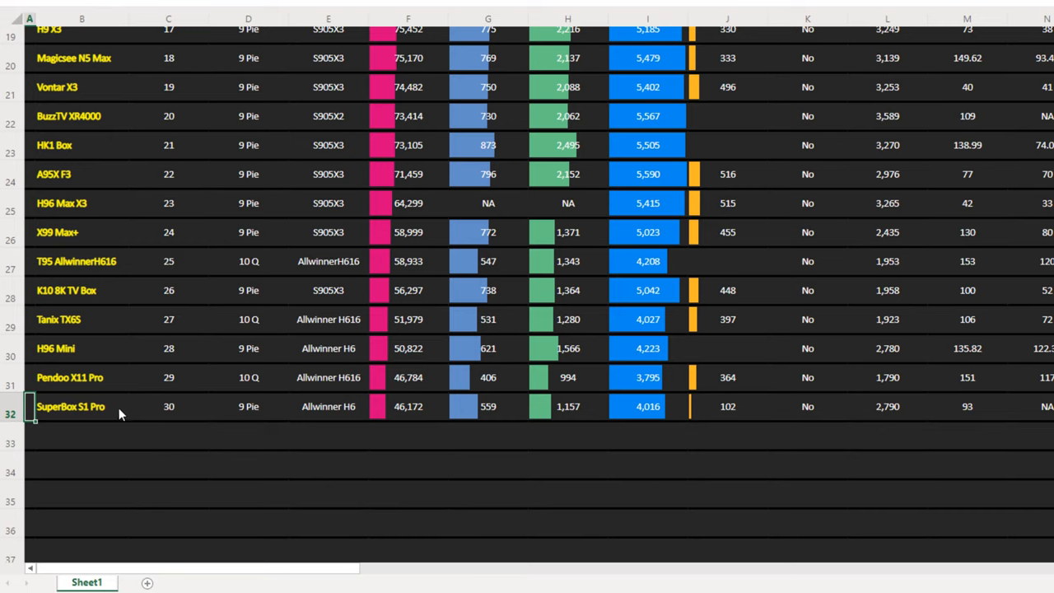
Step: Select the SuperBox S1 Pro name and its rank-30 cells in the rankings table
{"action": "left_click", "coordinate": [81, 406]}
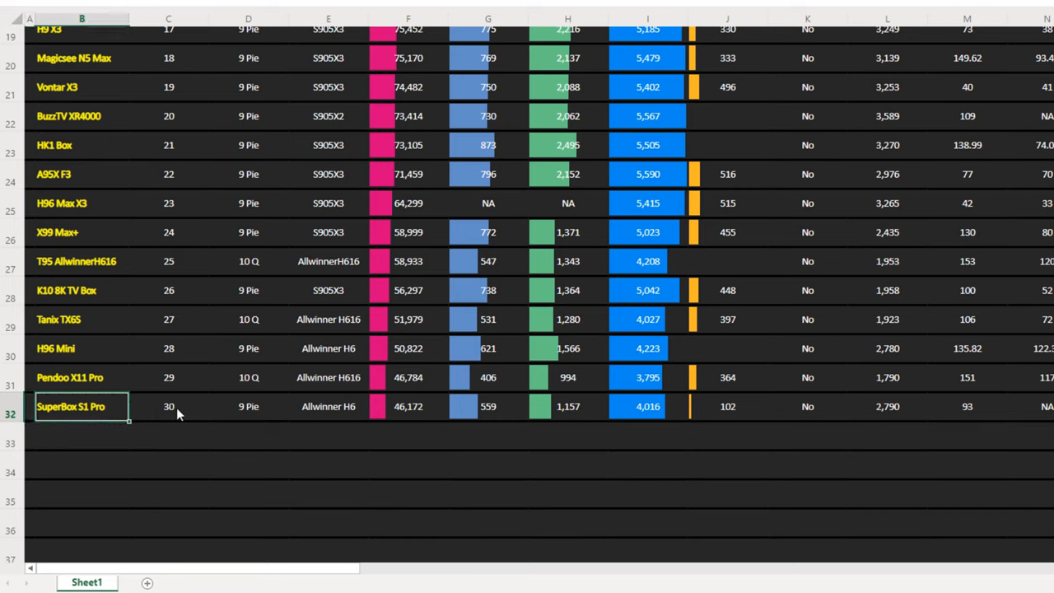
{"action": "left_click", "coordinate": [169, 406]}
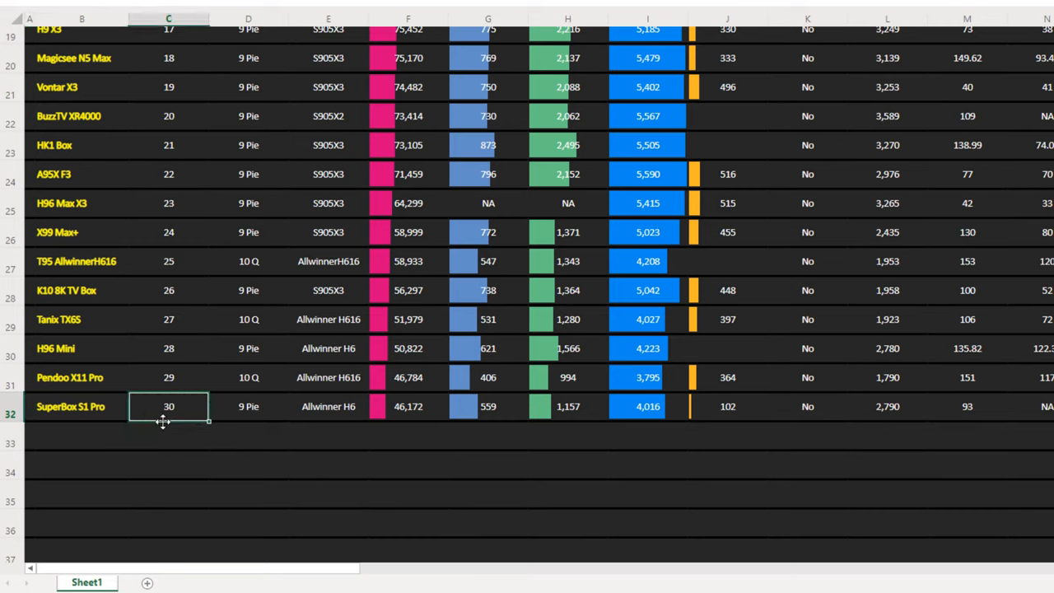
{"action": "mouse_move", "coordinate": [275, 431]}
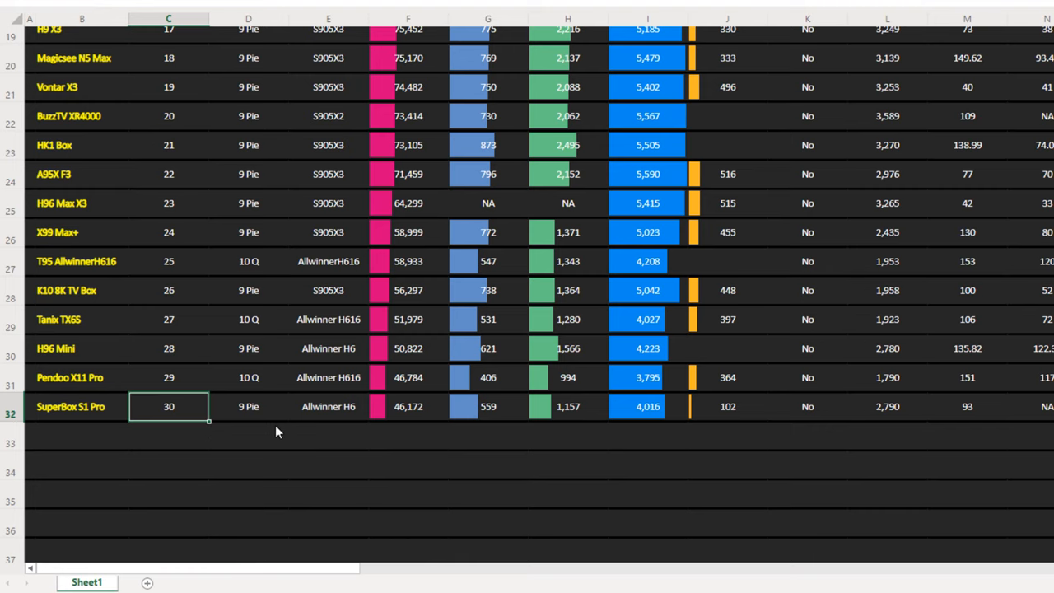
{"action": "scroll", "scroll_direction": "up", "scroll_amount": 3}
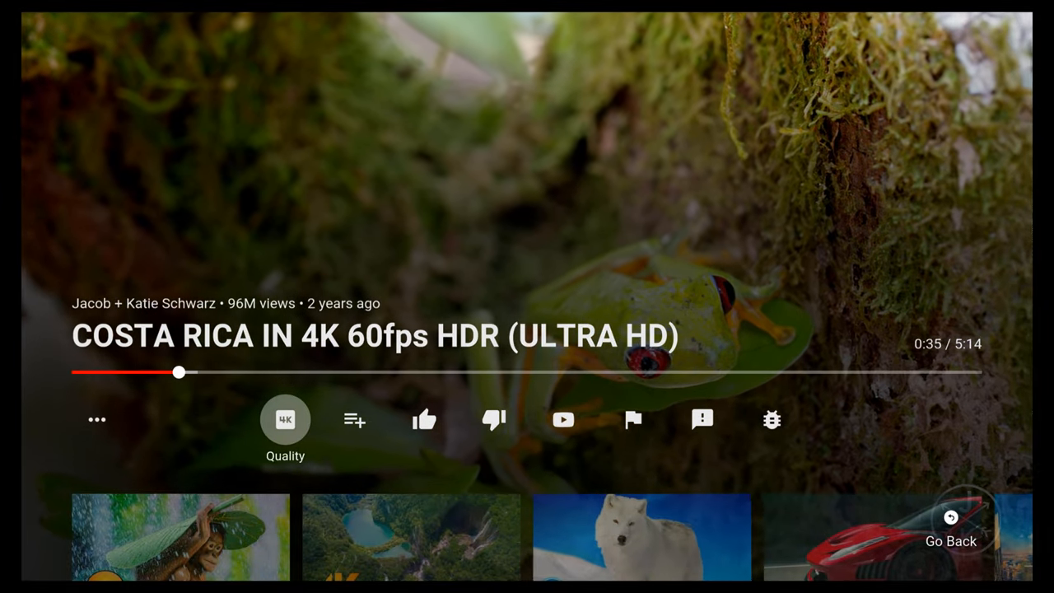
Step: Set the Costa Rica 4K video's playback quality to 1440p
{"action": "left_click", "coordinate": [285, 419]}
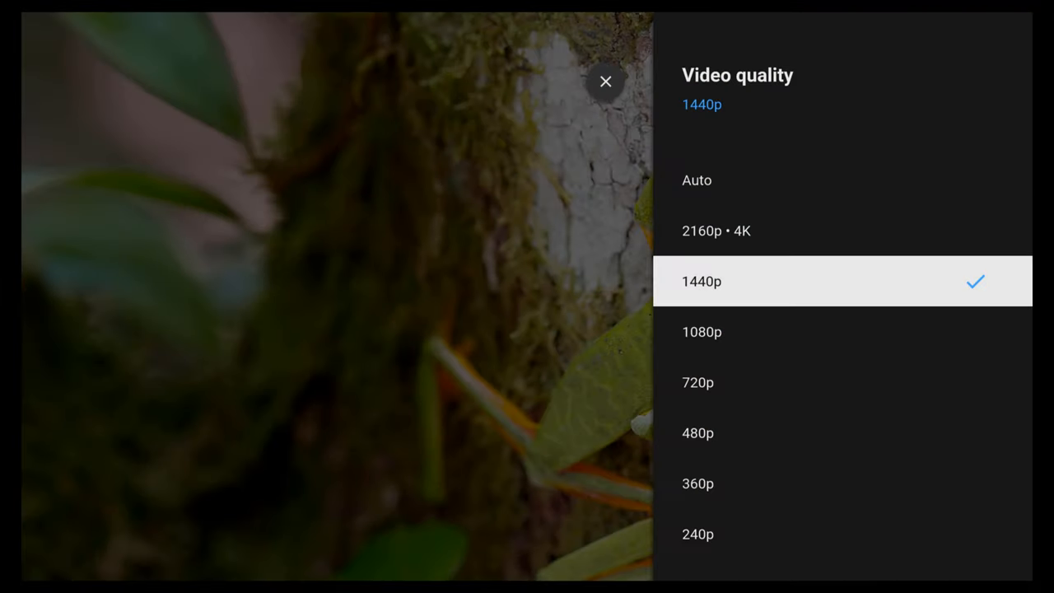
{"action": "left_click", "coordinate": [701, 281]}
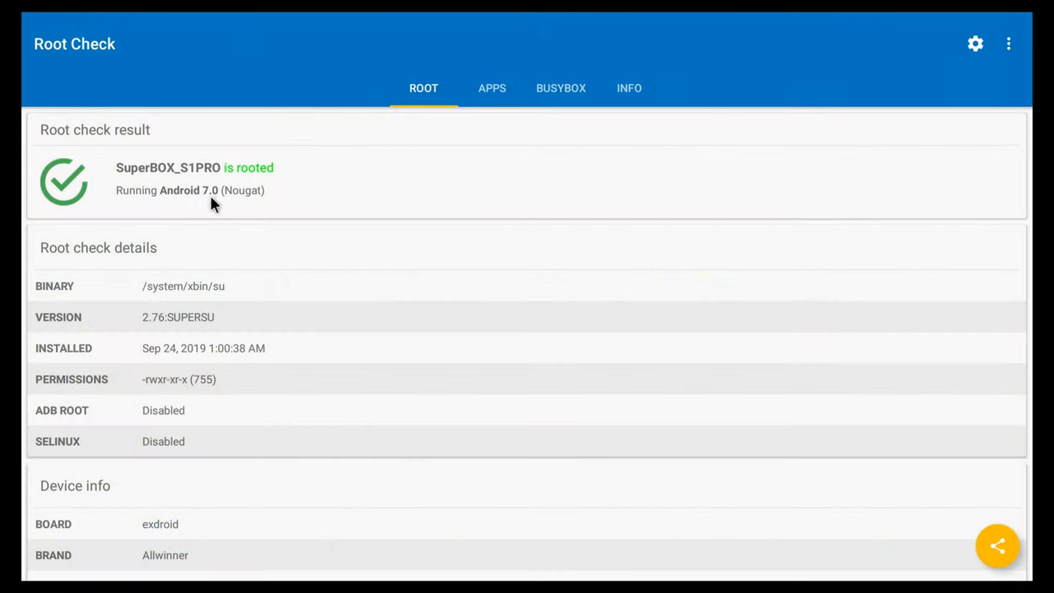
{"action": "mouse_move", "coordinate": [198, 214]}
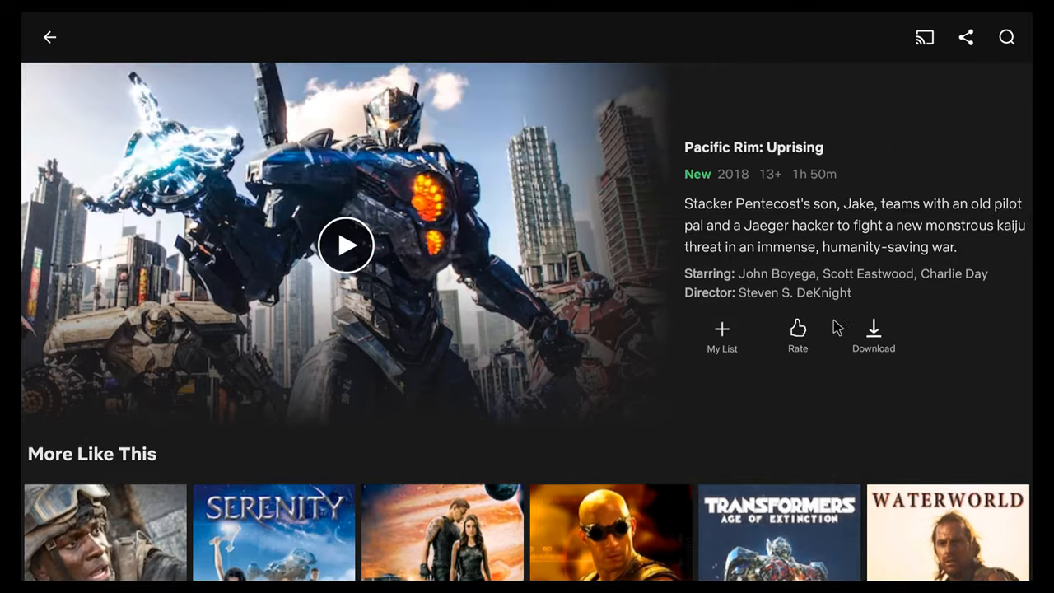
Step: Open the Pacific Rim: Uprising details page in Netflix
{"action": "left_click", "coordinate": [346, 246]}
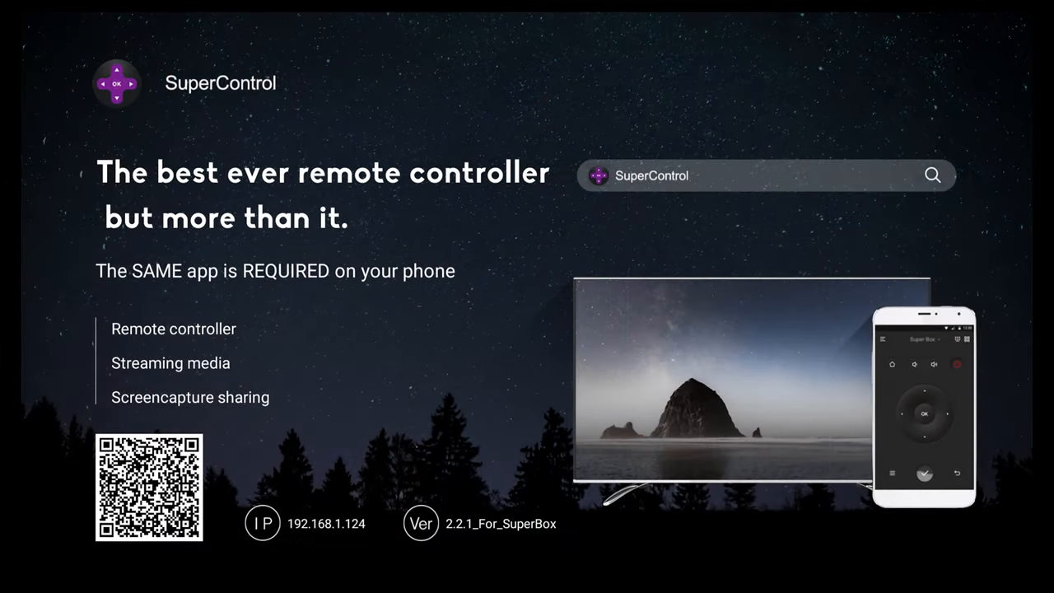
{"action": "mouse_move", "coordinate": [889, 403]}
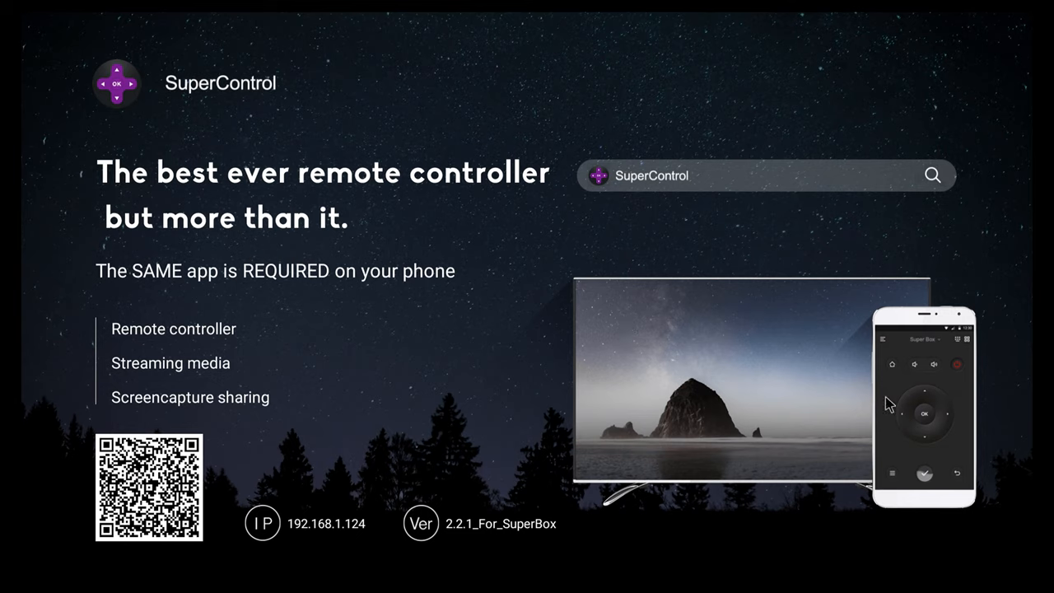
{"action": "mouse_move", "coordinate": [924, 415]}
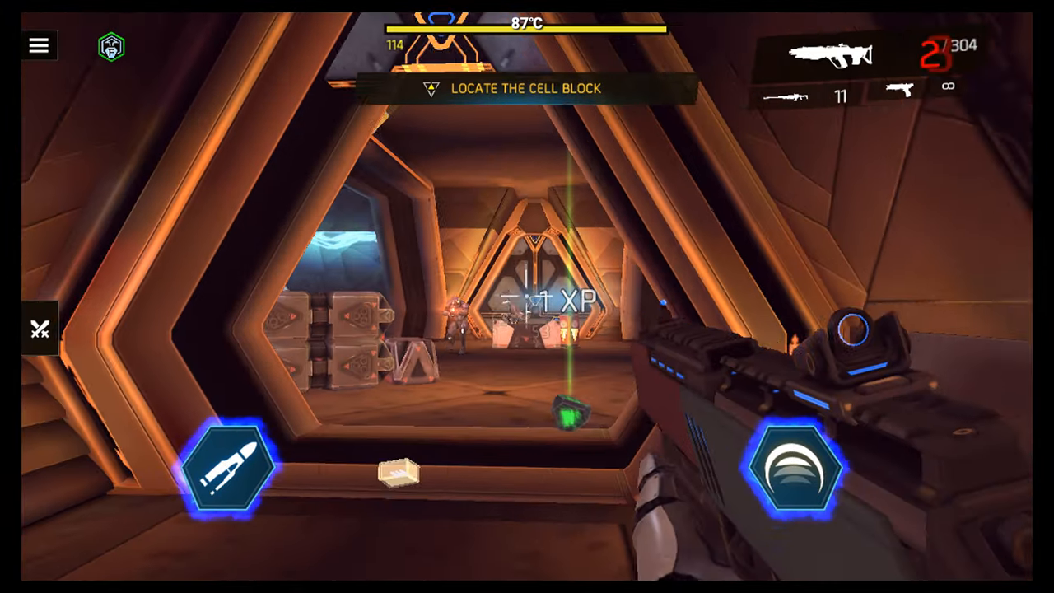
Step: Fire at the Grunts down the corridor, then aim down sights to keep shooting
{"action": "left_click", "coordinate": [794, 465]}
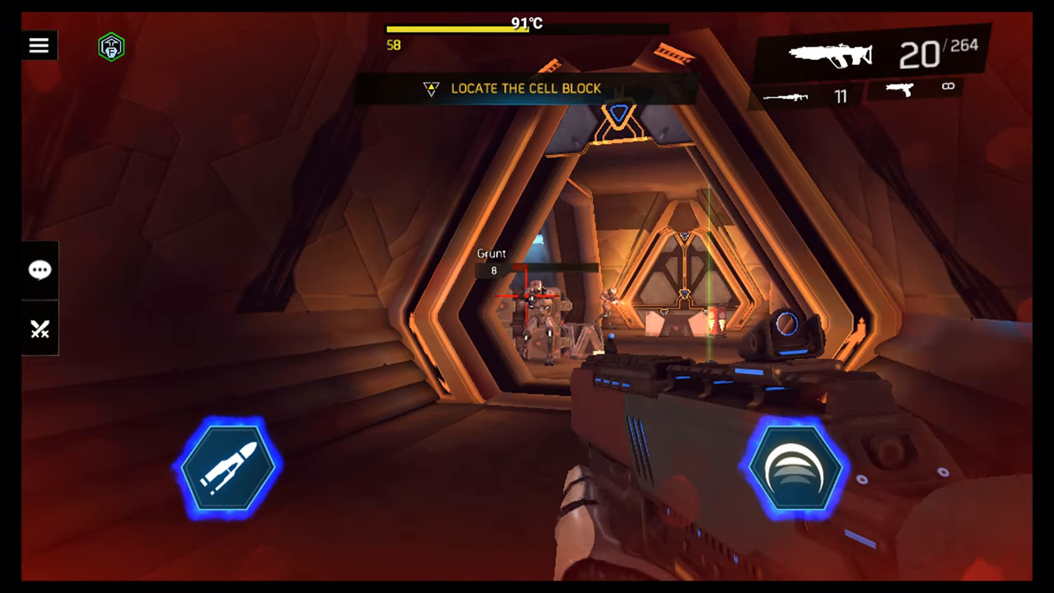
{"action": "left_click", "coordinate": [794, 465]}
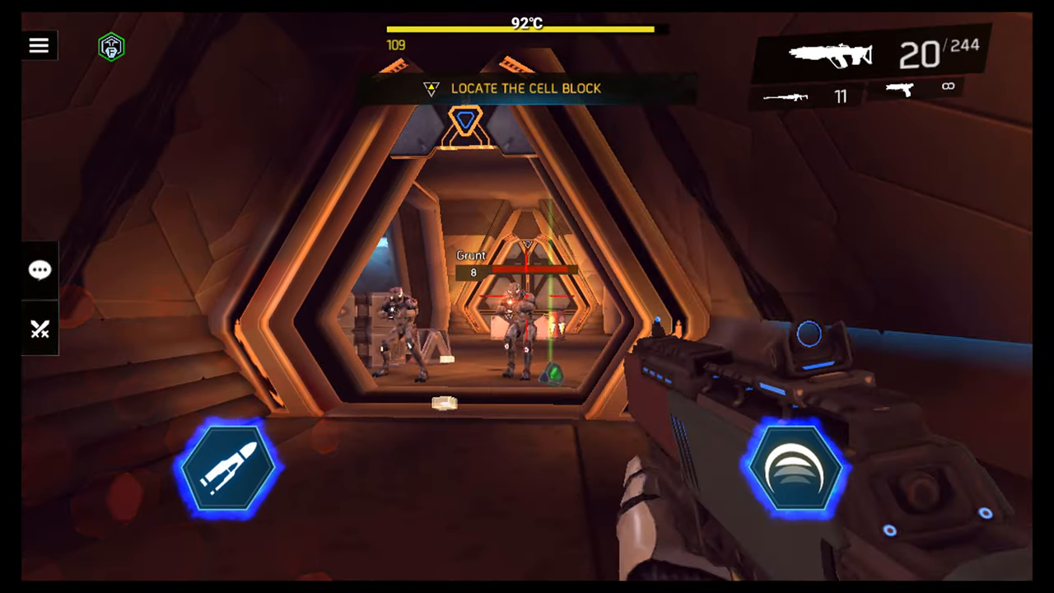
{"action": "left_click", "coordinate": [793, 467]}
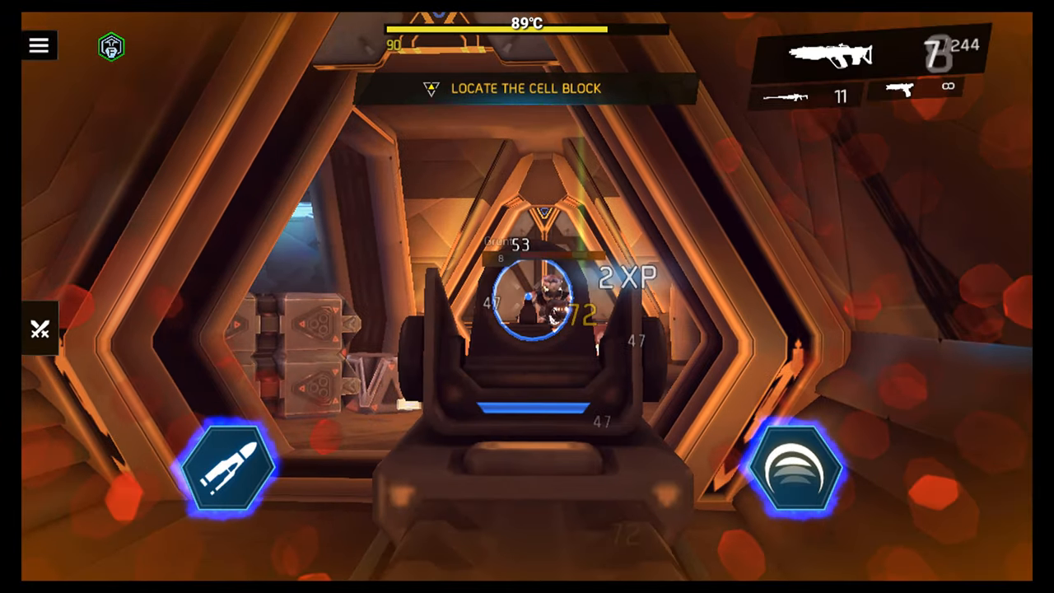